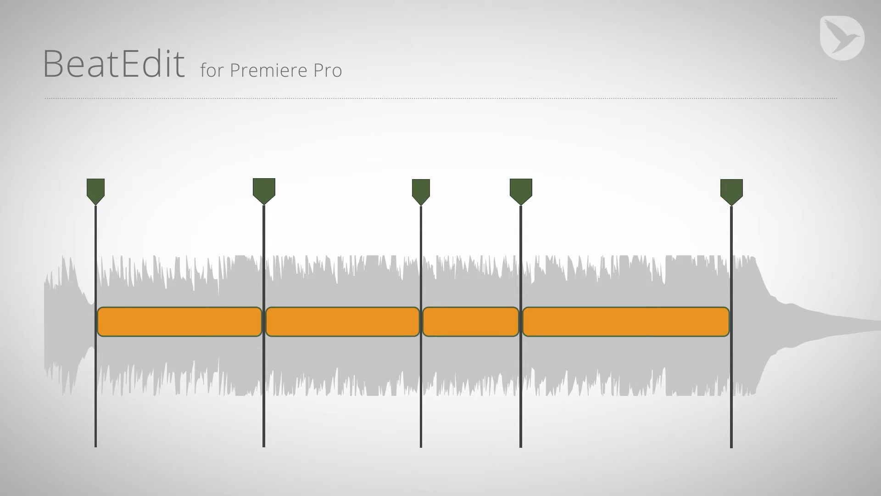
Preview the African plains song, then select one beat every 4 beats evenly.
{"action": "left_click", "coordinate": [333, 6]}
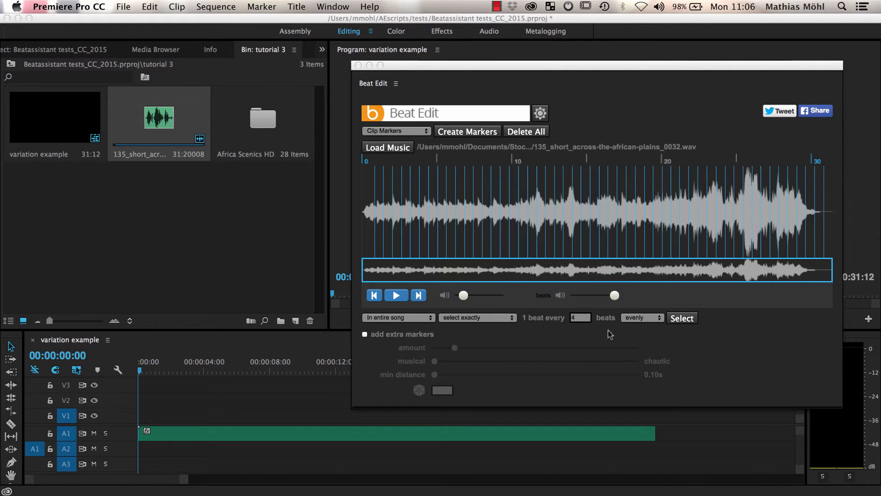
{"action": "left_click", "coordinate": [395, 294]}
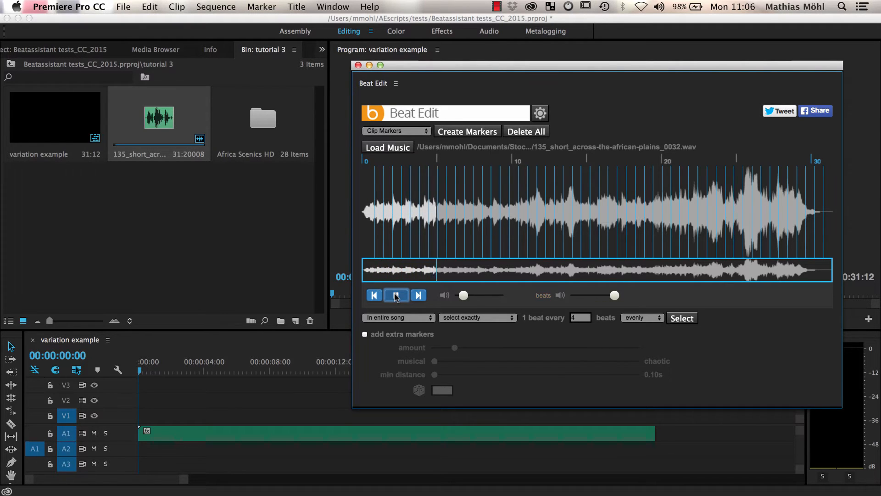
{"action": "left_click", "coordinate": [396, 295]}
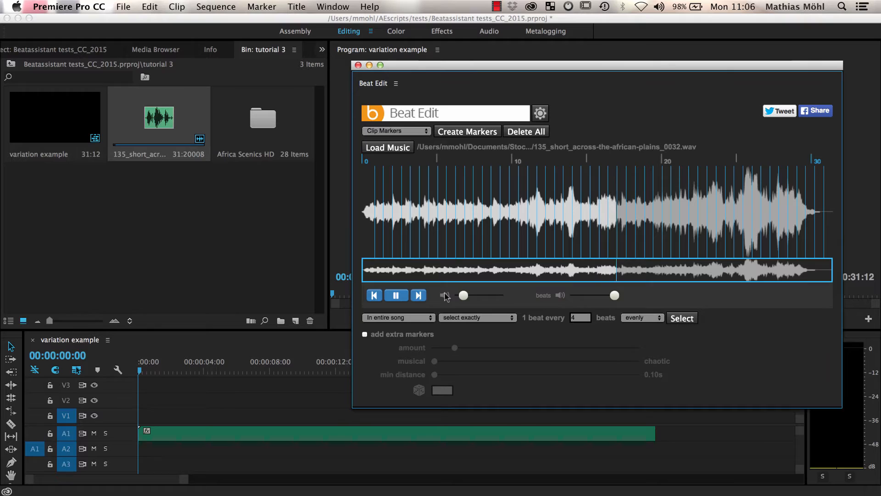
{"action": "left_click", "coordinate": [395, 295]}
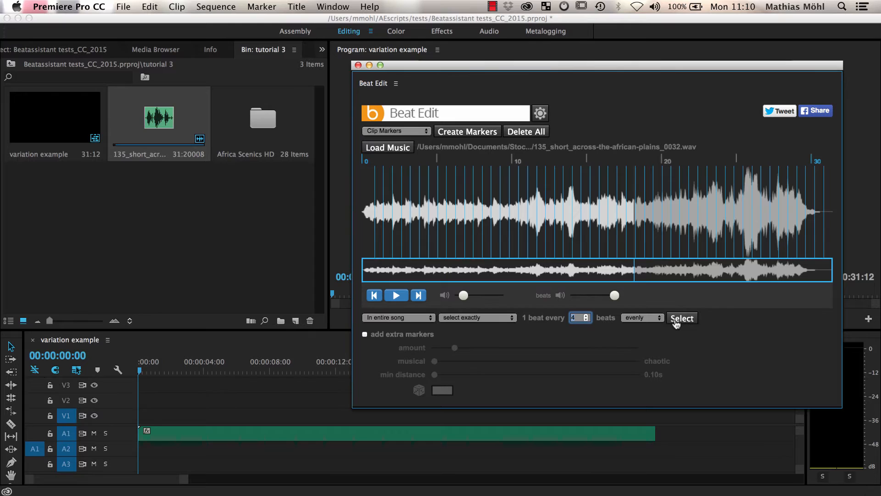
{"action": "left_click", "coordinate": [681, 318]}
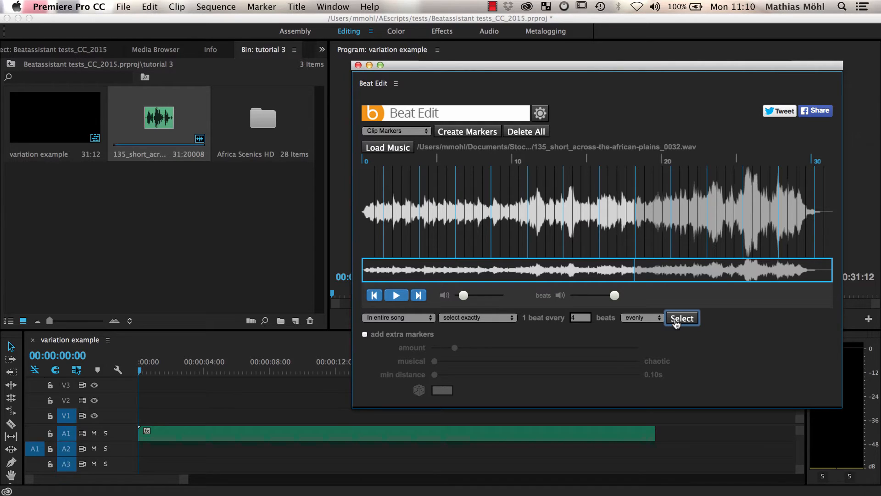
{"action": "left_click", "coordinate": [682, 318]}
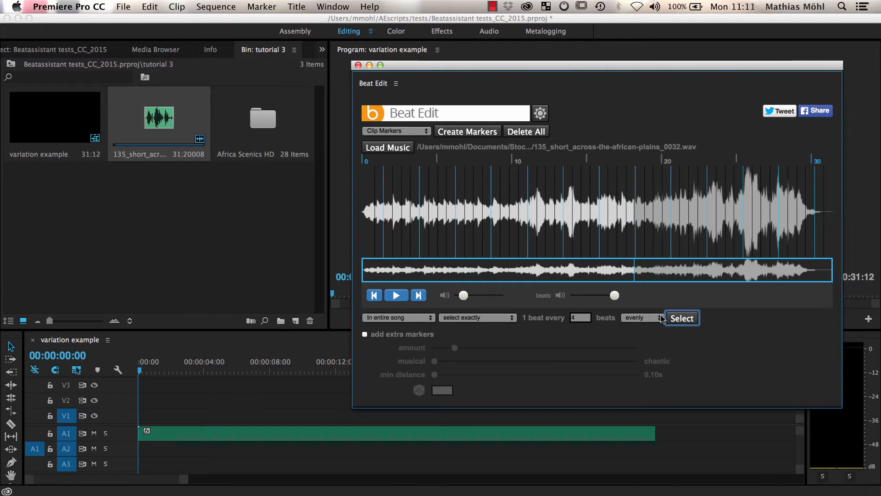
Switch beat spacing to random, 1 to 8 beats, and regenerate the selection several times.
{"action": "left_click", "coordinate": [641, 318]}
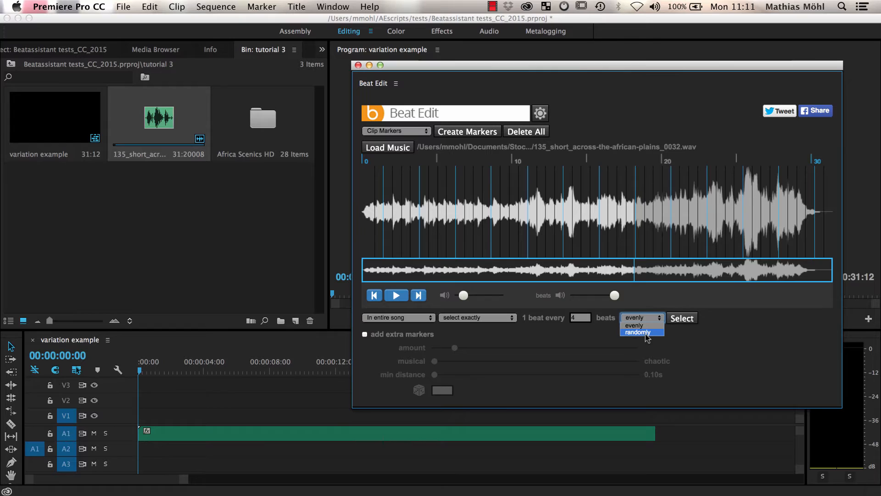
{"action": "left_click", "coordinate": [637, 331]}
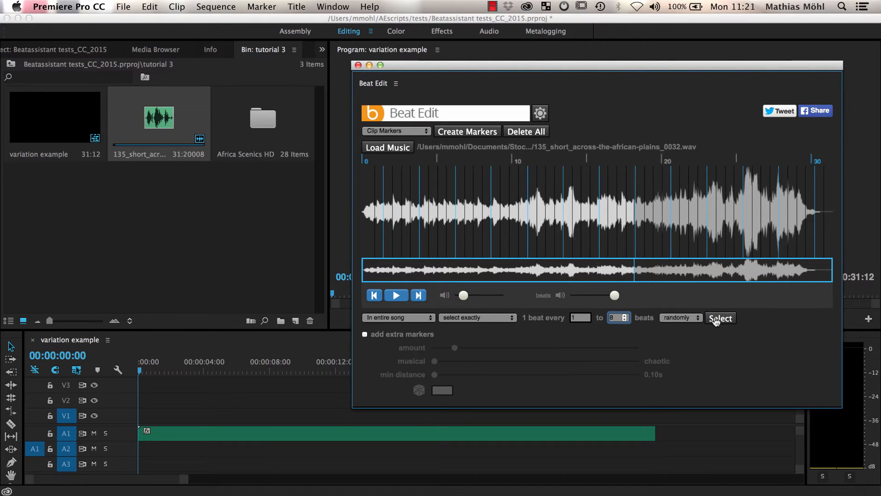
{"action": "left_click", "coordinate": [720, 318]}
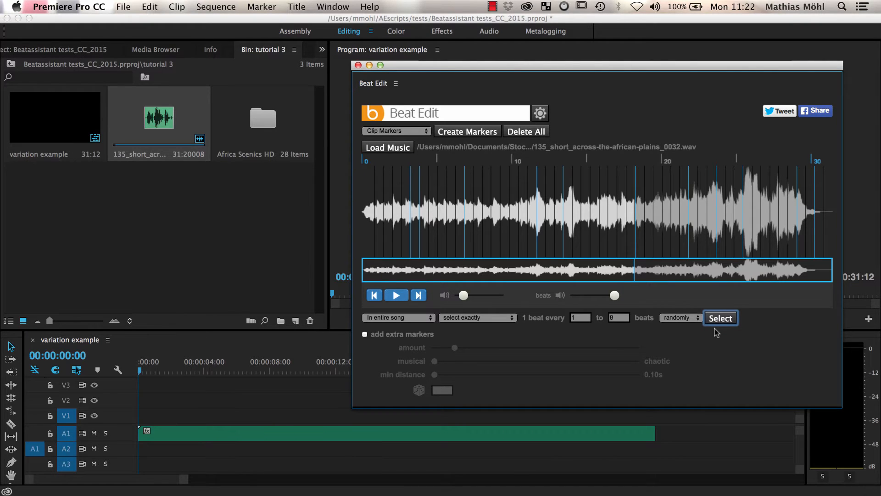
{"action": "left_click", "coordinate": [720, 317]}
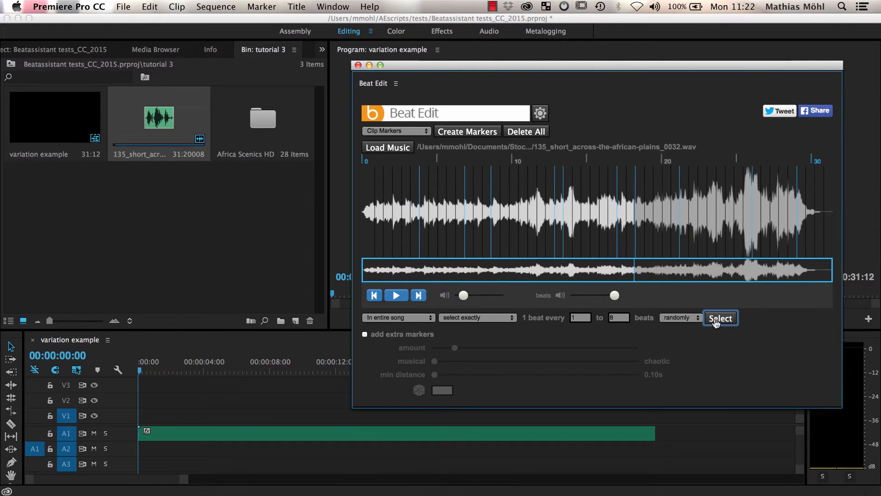
{"action": "left_click", "coordinate": [720, 318]}
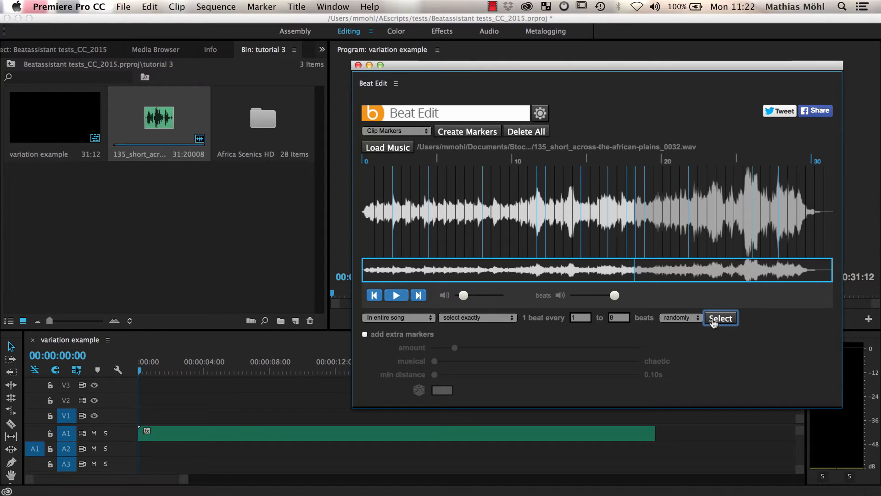
{"action": "left_click", "coordinate": [720, 318]}
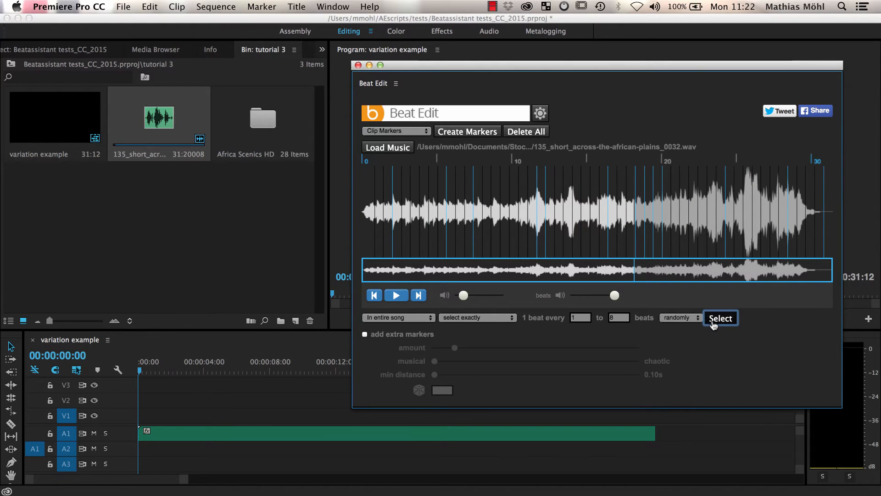
{"action": "left_click", "coordinate": [720, 318]}
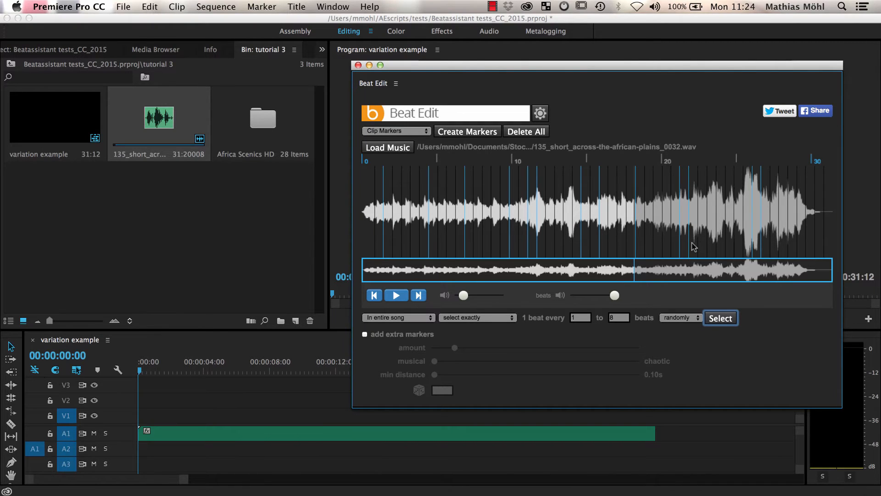
{"action": "mouse_move", "coordinate": [696, 201]}
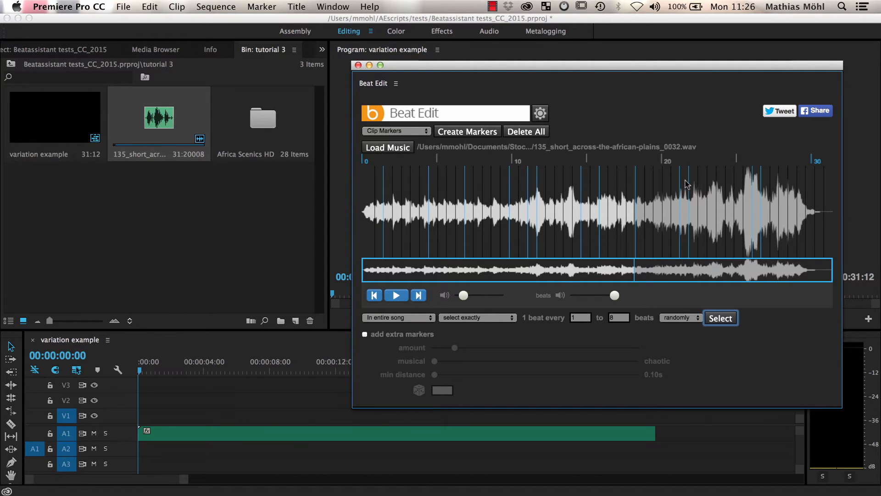
{"action": "mouse_move", "coordinate": [660, 251]}
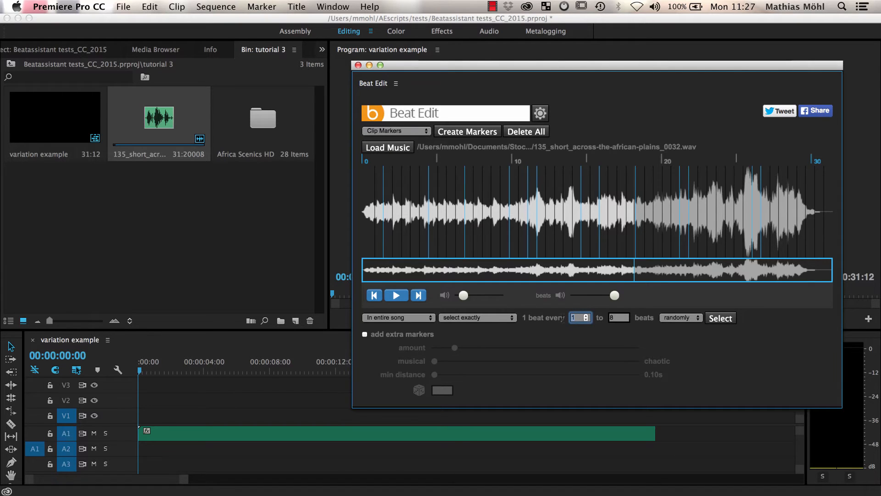
Set the random interval to 4 to 8 beats and regenerate the selection three times.
{"action": "type", "text": "4"}
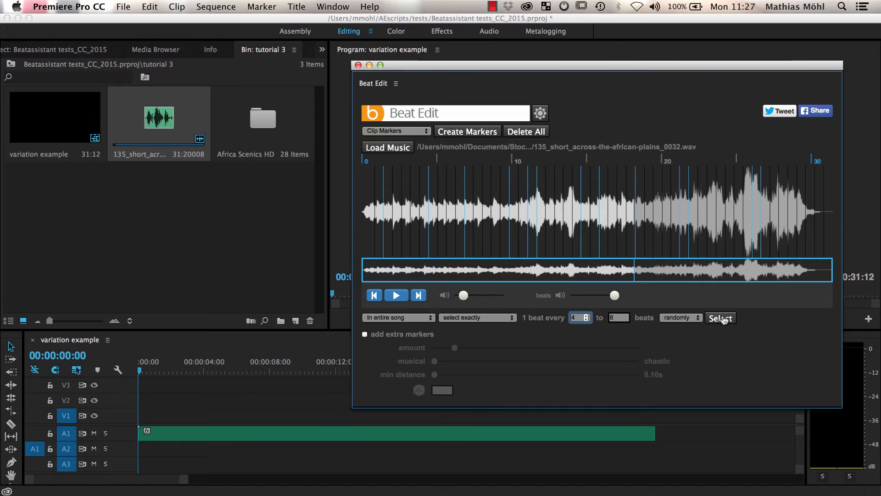
{"action": "left_click", "coordinate": [720, 317]}
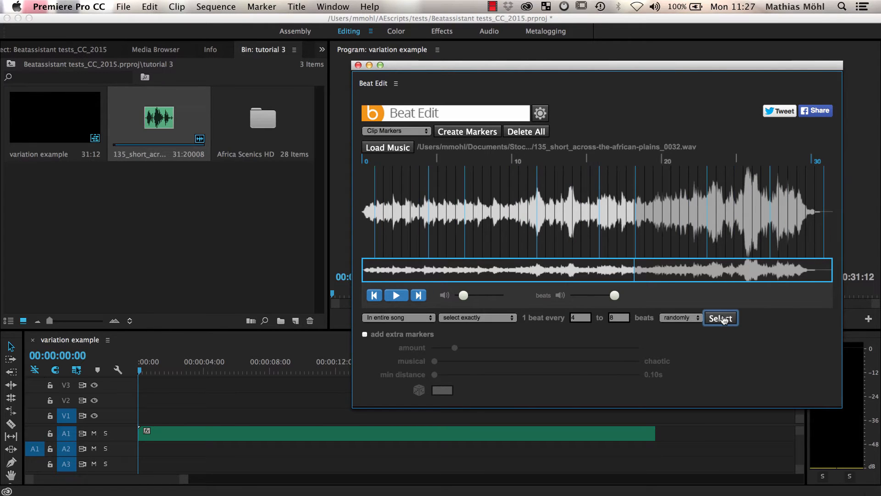
{"action": "left_click", "coordinate": [720, 318]}
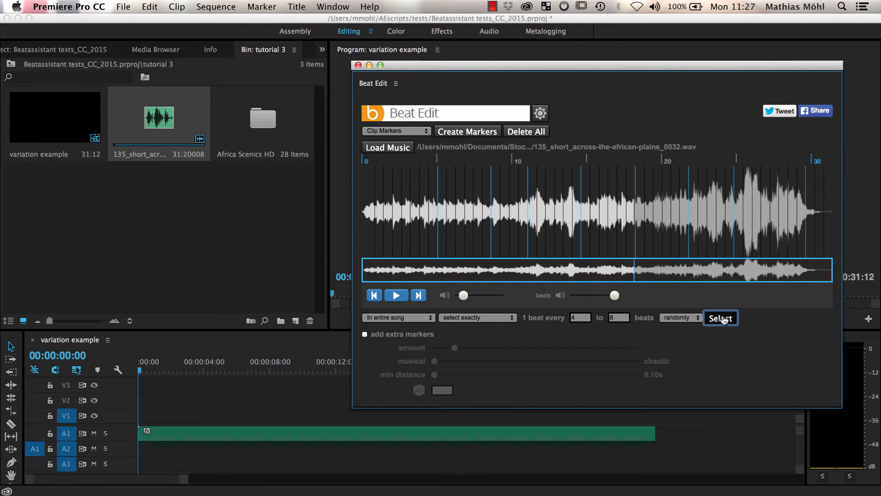
{"action": "left_click", "coordinate": [720, 317]}
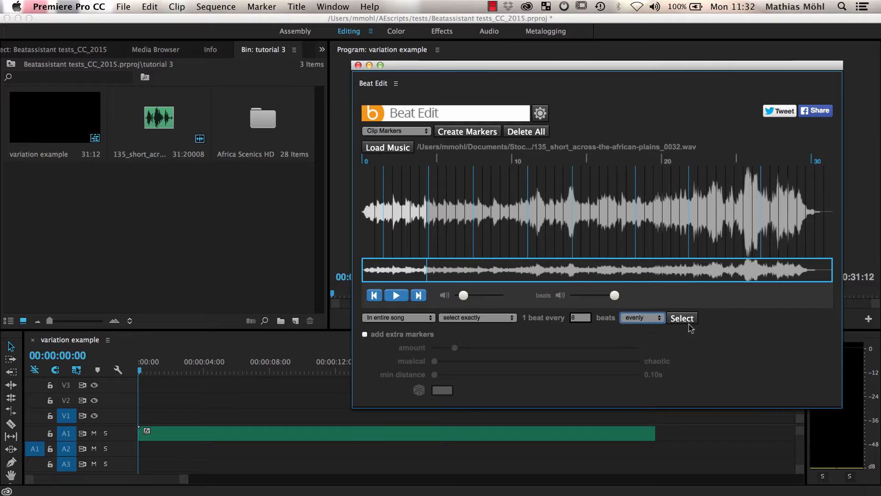
Select every 8th beat, then add random extra picks spaced 8 to 16 beats.
{"action": "left_click", "coordinate": [580, 317]}
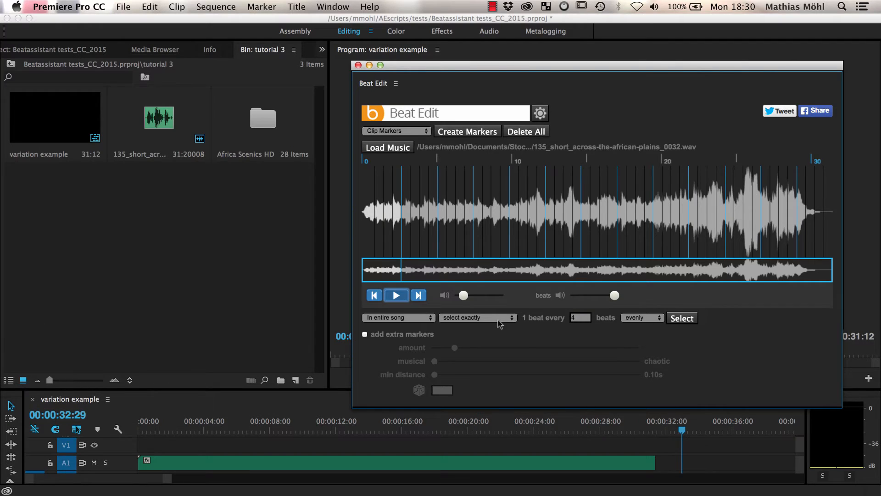
{"action": "left_click", "coordinate": [477, 318]}
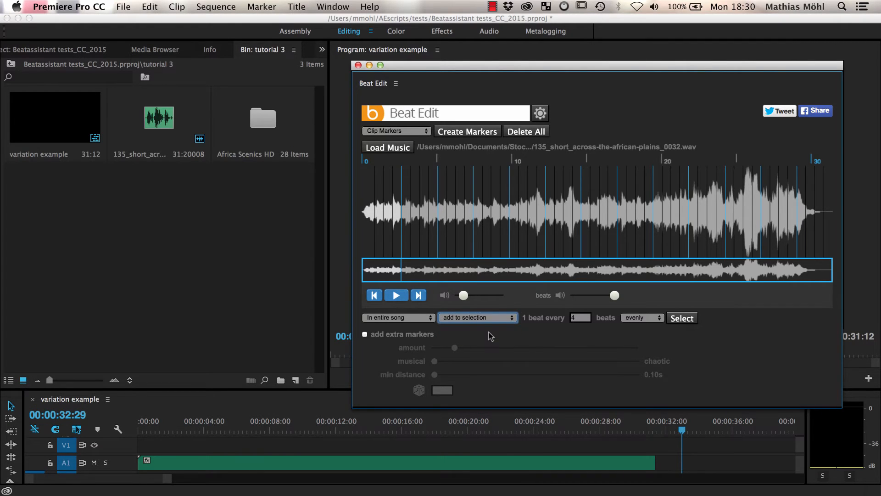
{"action": "left_click", "coordinate": [641, 318]}
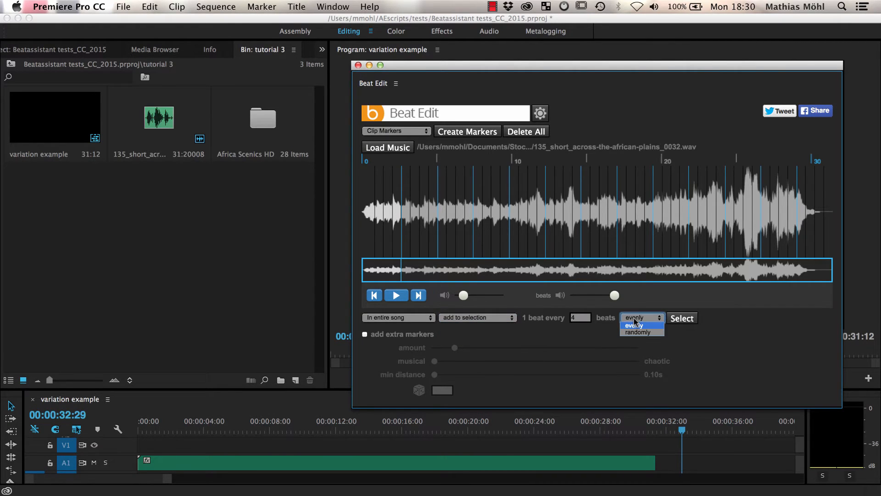
{"action": "left_click", "coordinate": [637, 331]}
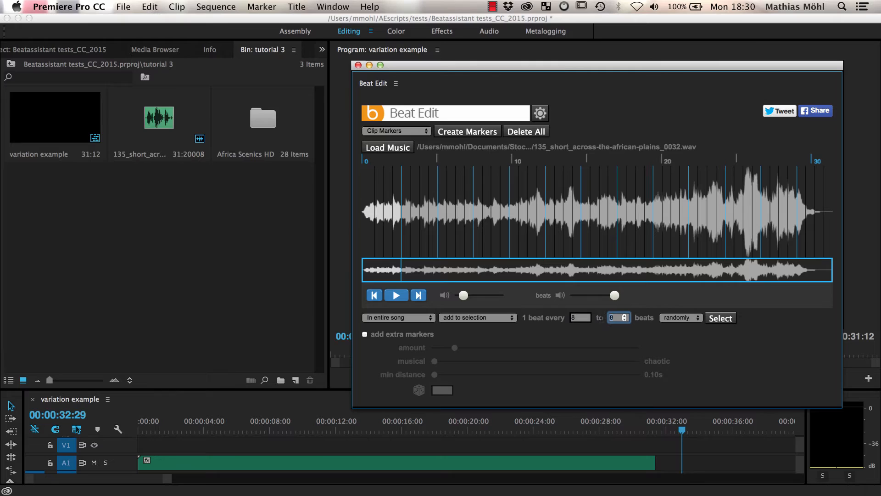
{"action": "left_click", "coordinate": [624, 315]}
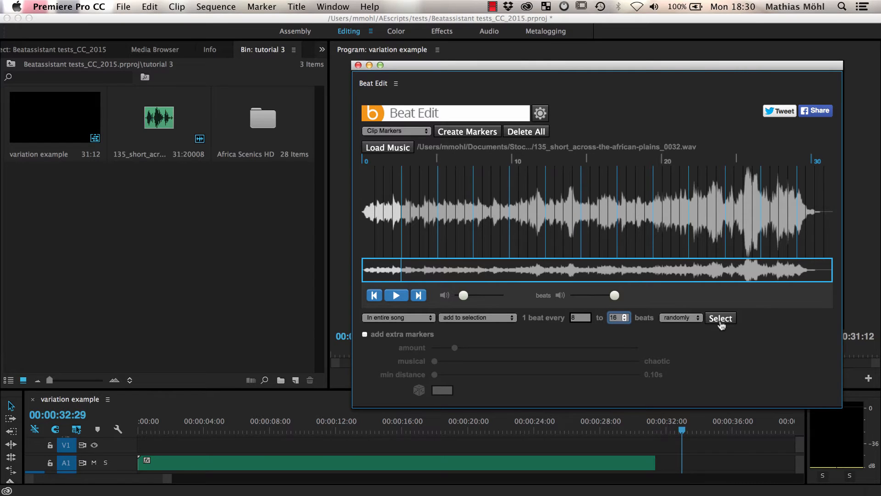
{"action": "left_click", "coordinate": [720, 317]}
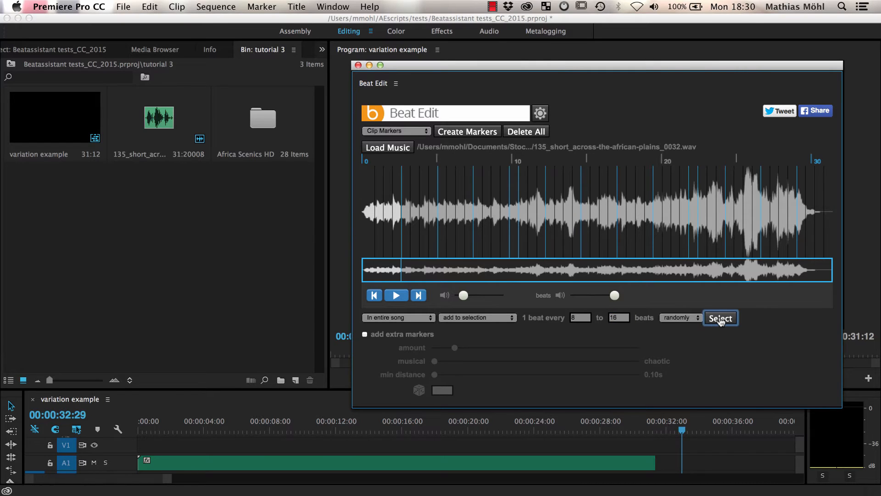
{"action": "left_click", "coordinate": [720, 318]}
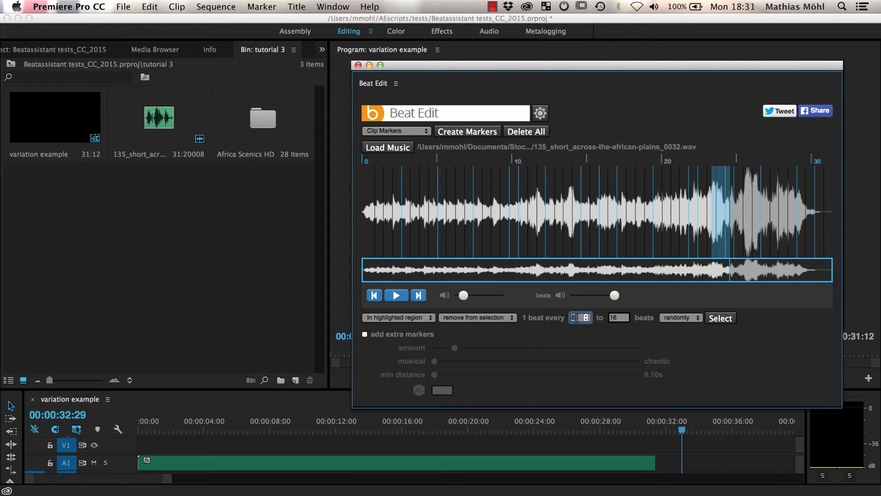
Remove beats inside the highlighted section near the tenth second from the selection.
{"action": "left_click", "coordinate": [720, 318]}
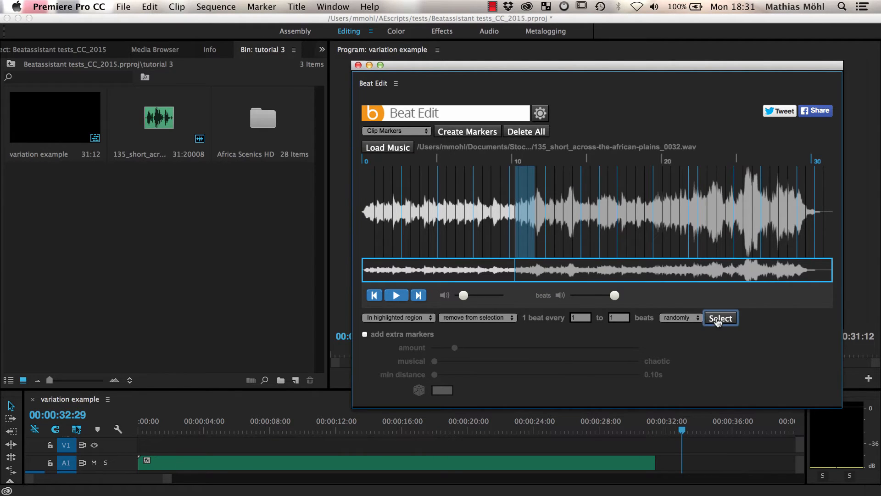
{"action": "left_click", "coordinate": [720, 318]}
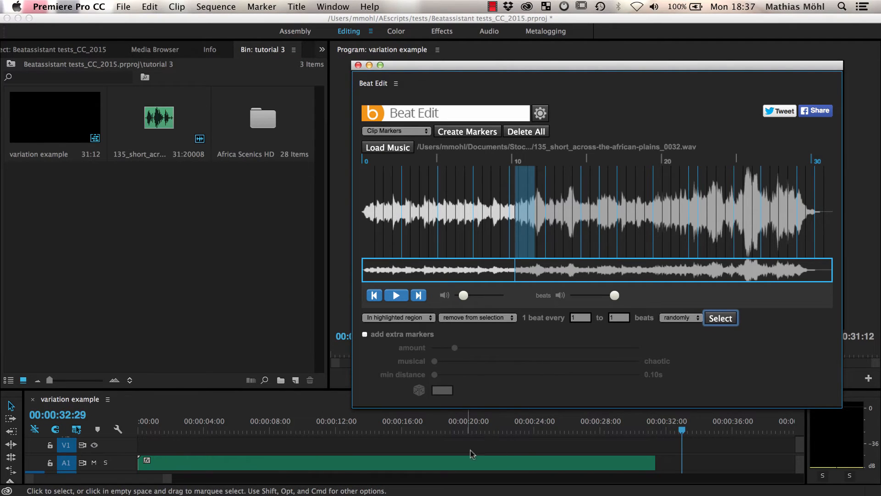
Create sequence markers at the selected beats and select the Africa Scenics HD bin.
{"action": "left_click", "coordinate": [395, 130]}
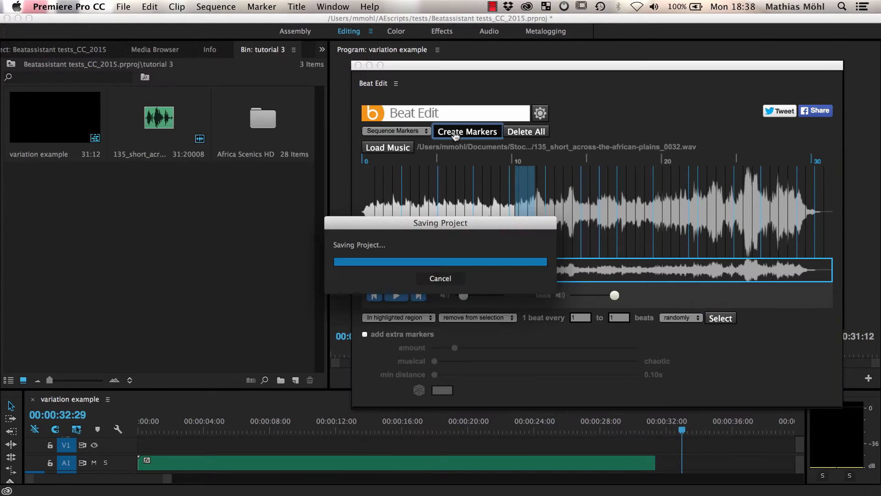
{"action": "left_click", "coordinate": [467, 131]}
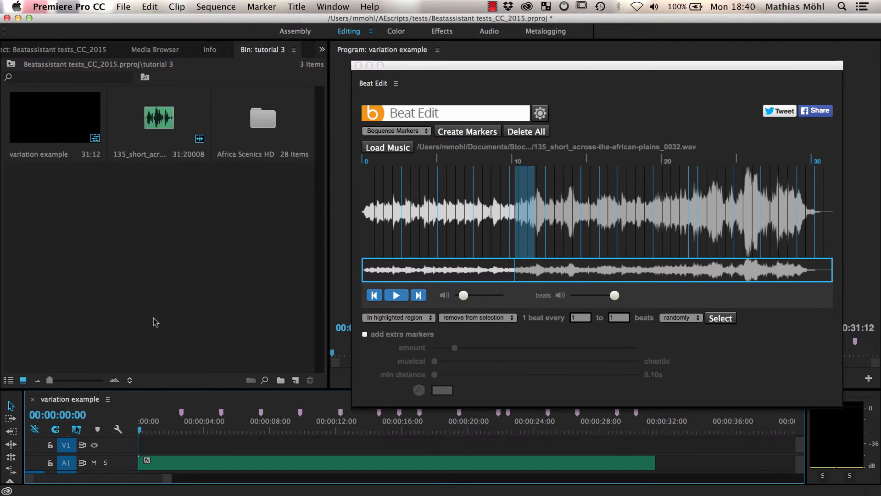
{"action": "left_click", "coordinate": [261, 7]}
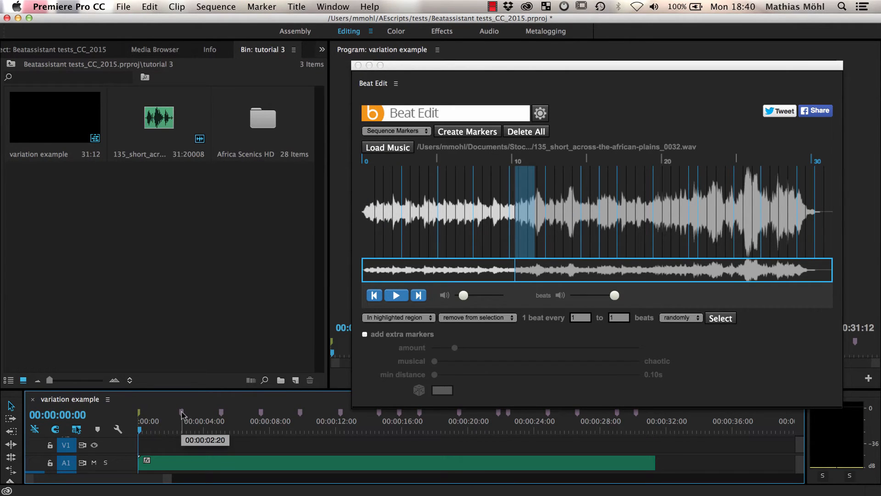
{"action": "left_click", "coordinate": [262, 118]}
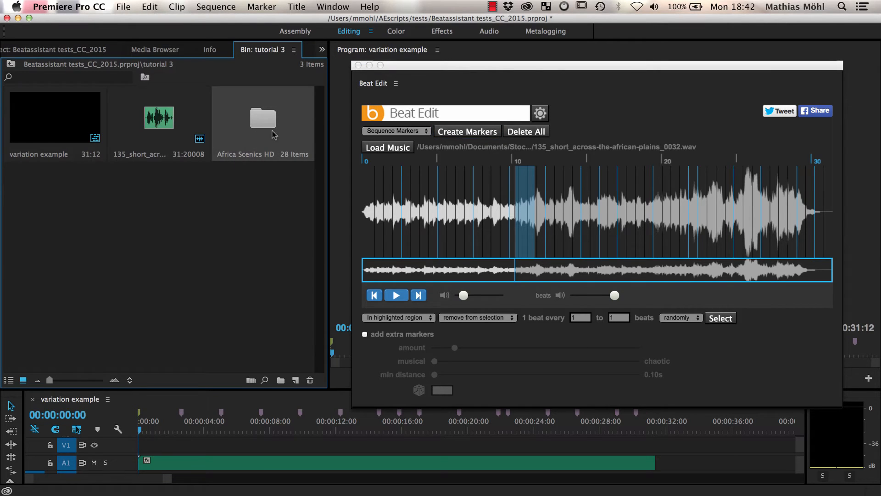
{"action": "mouse_move", "coordinate": [258, 126]}
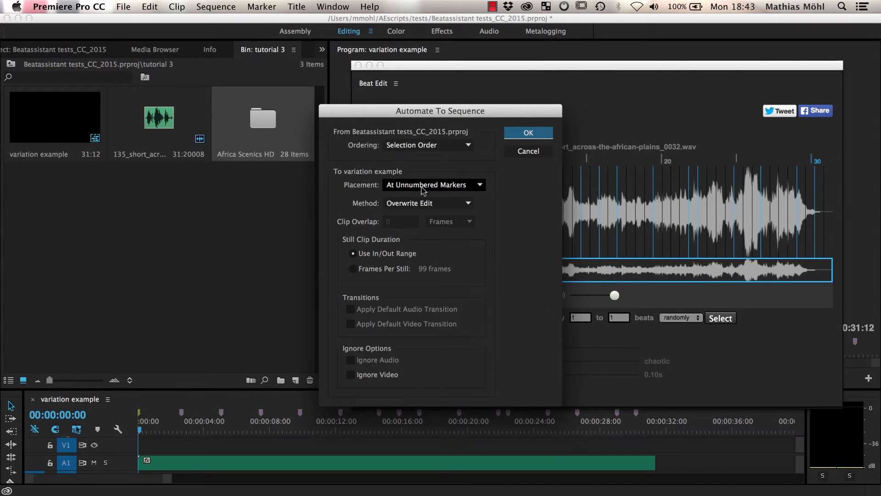
Automate Africa Scenics clips to the sequence at unnumbered markers using Overwrite Edit.
{"action": "left_click", "coordinate": [528, 132]}
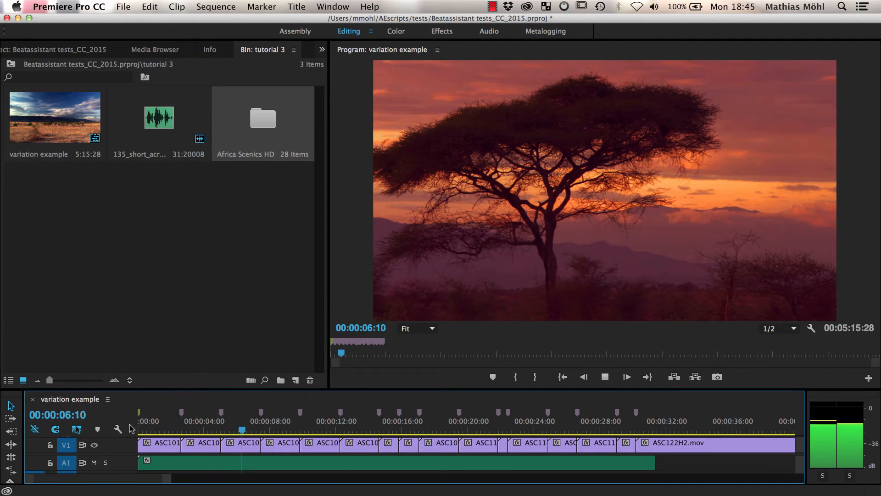
Play the filled sequence to check that cuts land on the beats.
{"action": "left_click", "coordinate": [275, 430]}
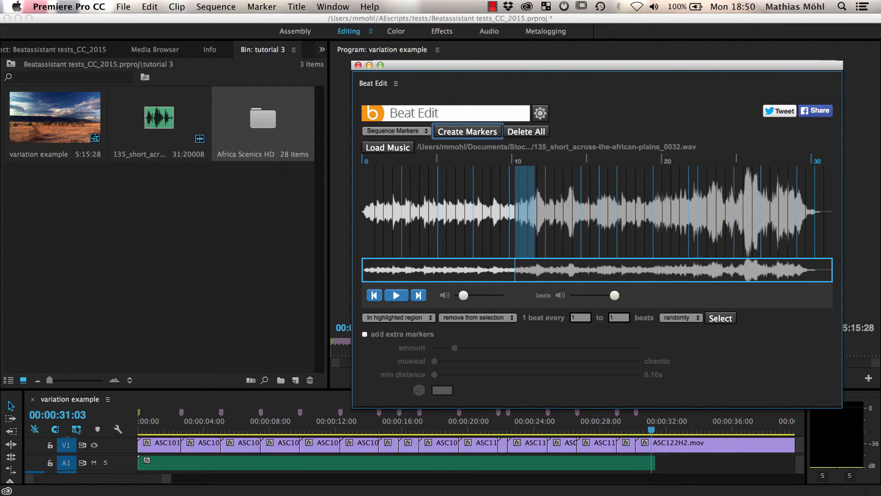
{"action": "mouse_move", "coordinate": [691, 325]}
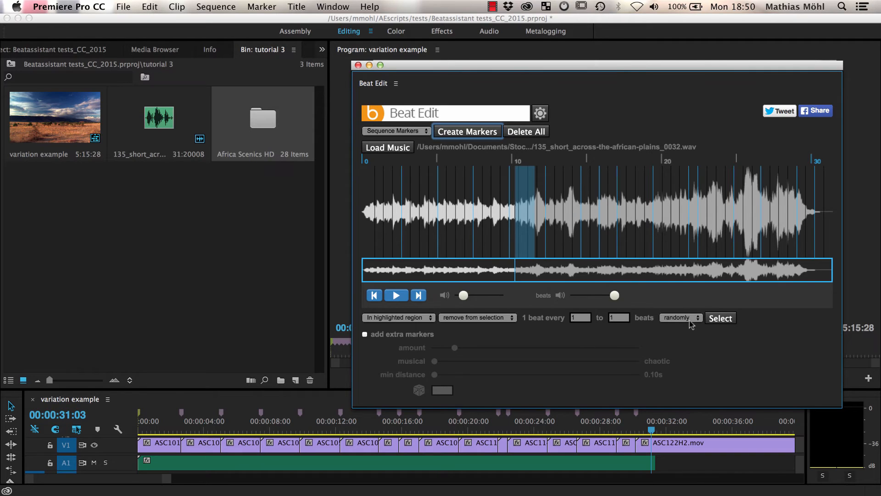
{"action": "mouse_move", "coordinate": [514, 338]}
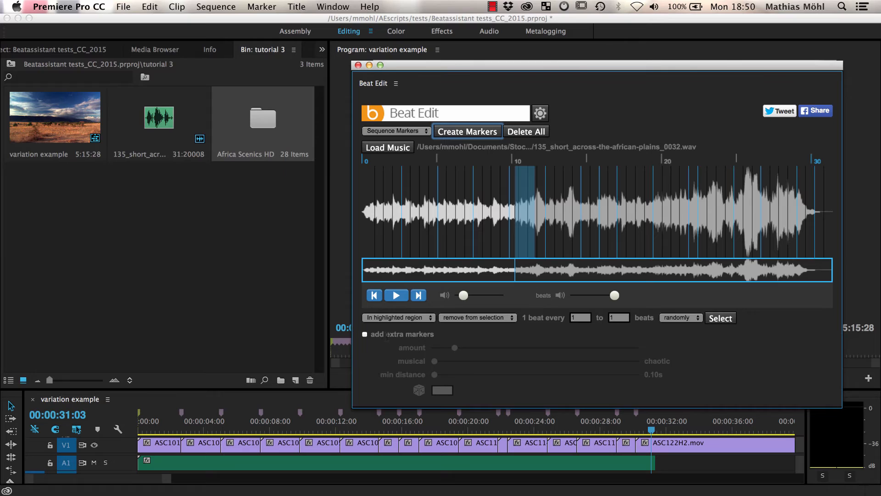
Enable extra markers, set a high amount, and play the song to hear them.
{"action": "left_click", "coordinate": [365, 333]}
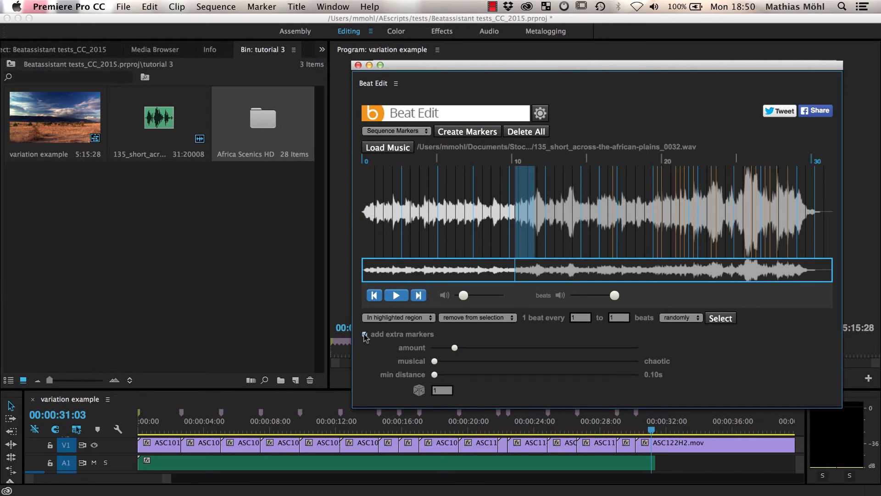
{"action": "left_click", "coordinate": [364, 334]}
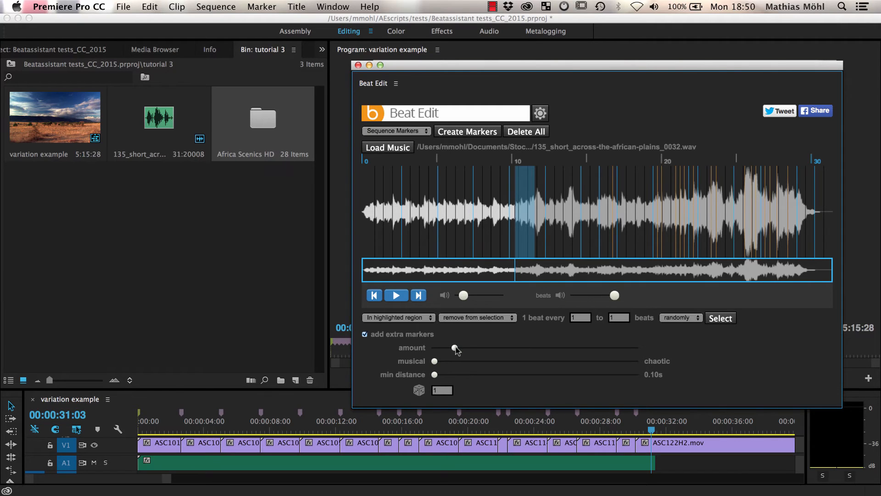
{"action": "left_click_drag", "start_coordinate": [434, 348], "coordinate": [520, 347]}
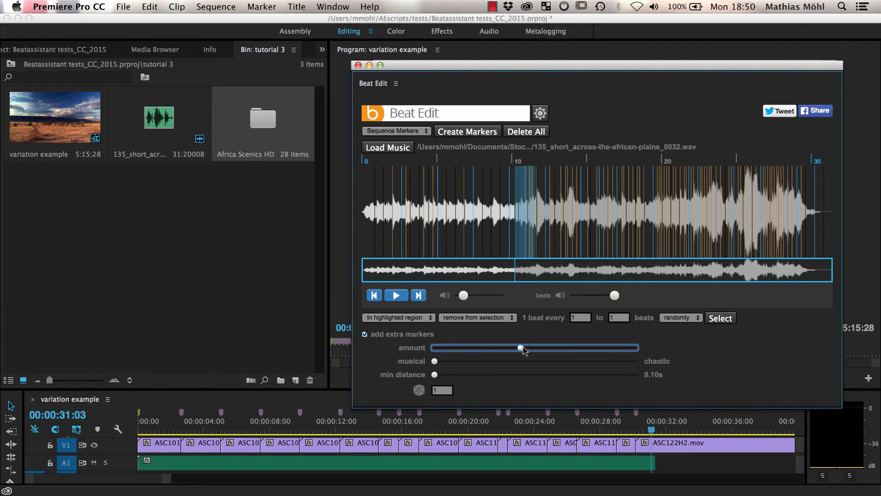
{"action": "left_click_drag", "start_coordinate": [519, 347], "coordinate": [616, 348]}
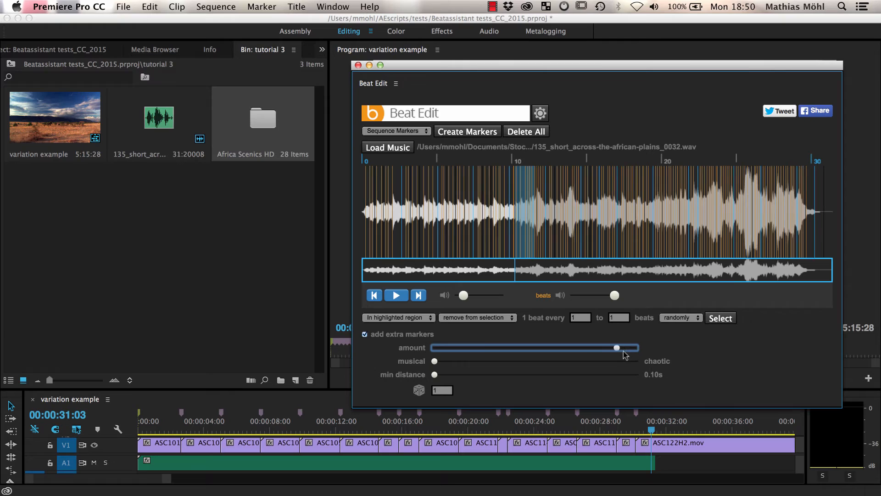
{"action": "left_click_drag", "start_coordinate": [616, 347], "coordinate": [551, 347]}
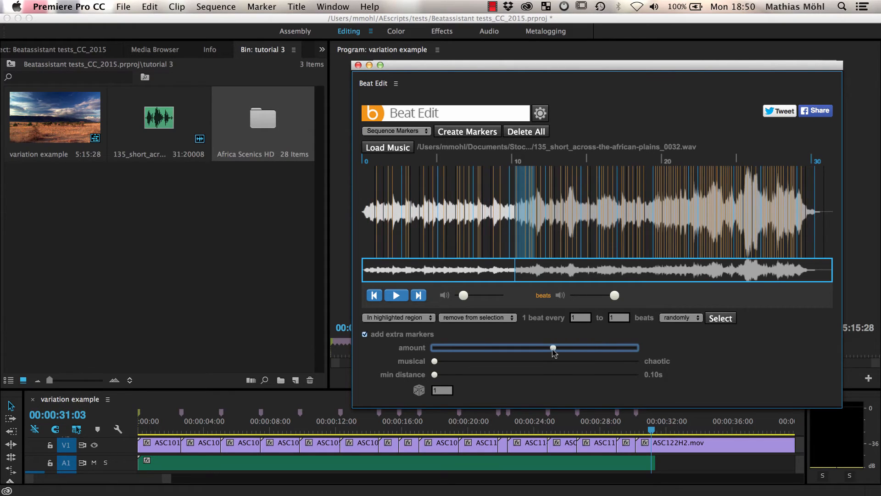
{"action": "left_click_drag", "start_coordinate": [552, 348], "coordinate": [580, 348]}
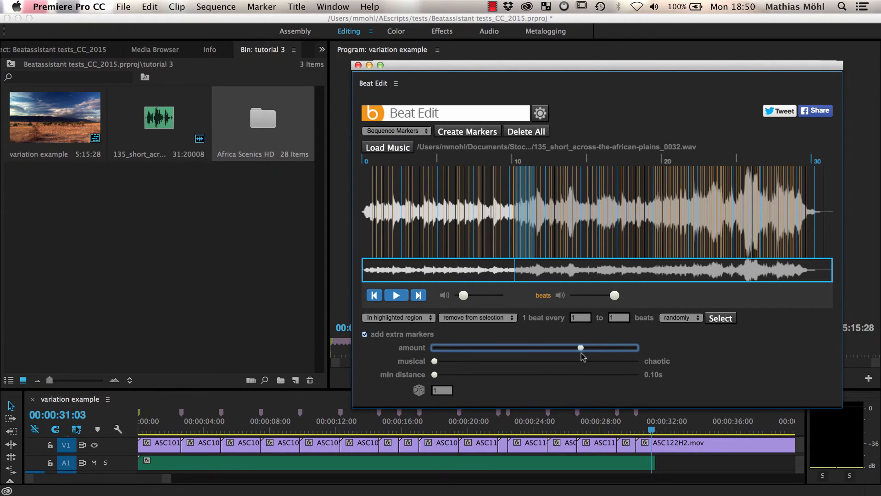
{"action": "left_click_drag", "start_coordinate": [581, 347], "coordinate": [583, 347]}
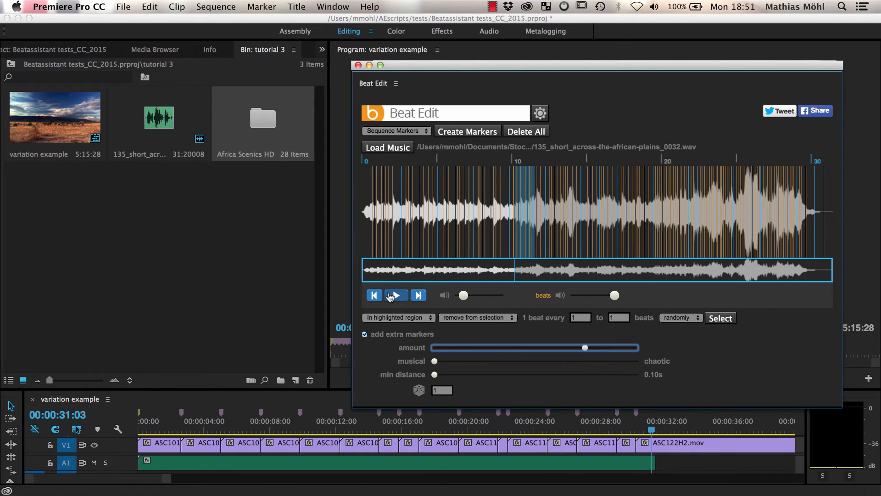
{"action": "left_click", "coordinate": [396, 295]}
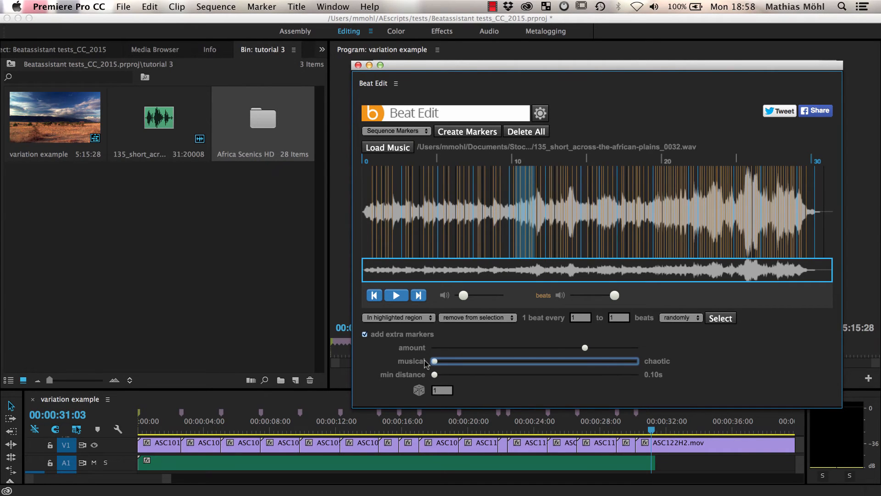
Try chaotic versus musical extra markers, preview, and lower the amount to louder parts only.
{"action": "left_click_drag", "start_coordinate": [432, 360], "coordinate": [627, 360]}
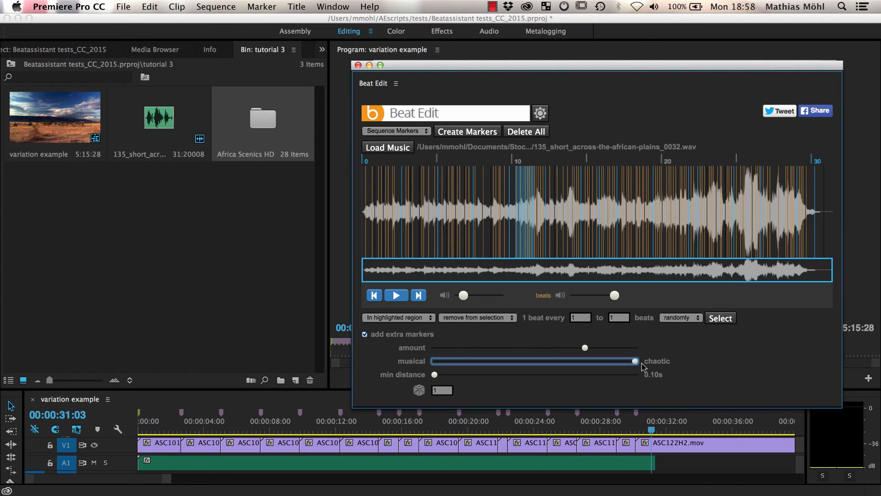
{"action": "left_click_drag", "start_coordinate": [635, 361], "coordinate": [433, 361]}
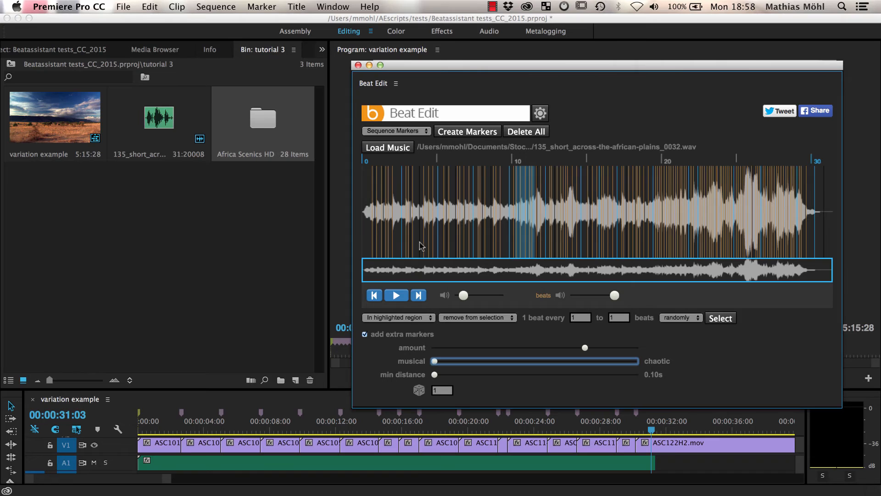
{"action": "left_click", "coordinate": [396, 295]}
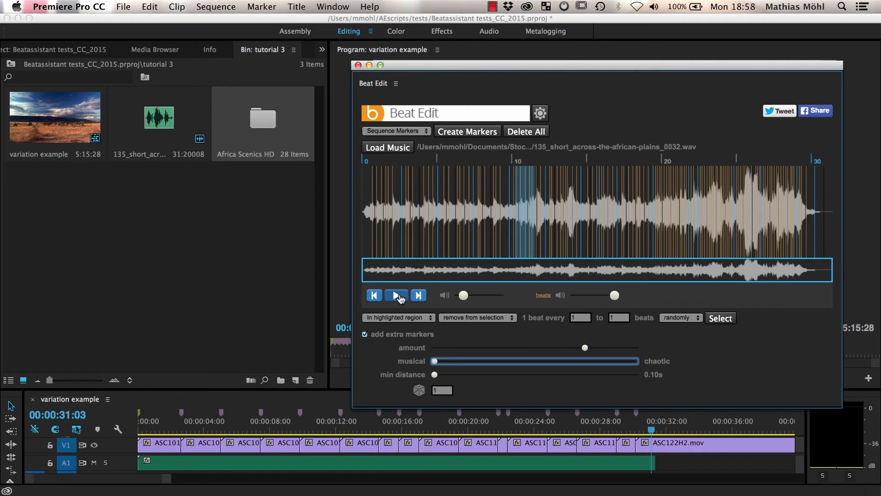
{"action": "left_click", "coordinate": [395, 295]}
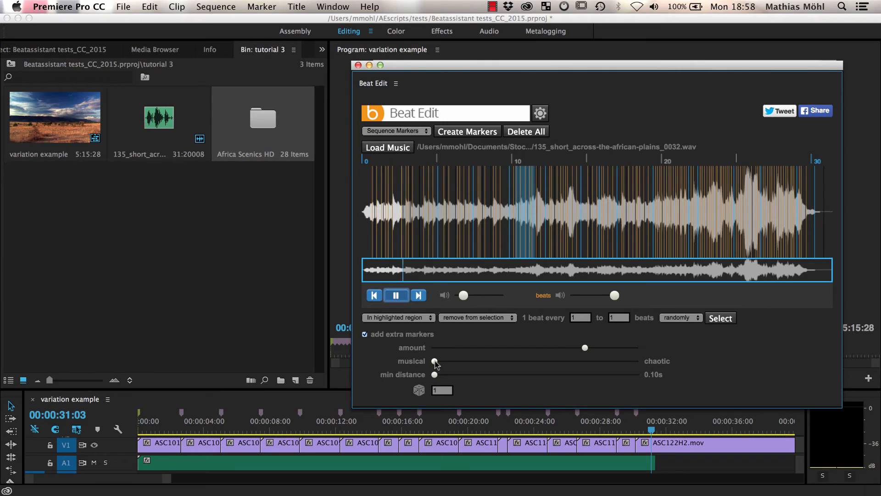
{"action": "left_click_drag", "start_coordinate": [434, 360], "coordinate": [635, 361]}
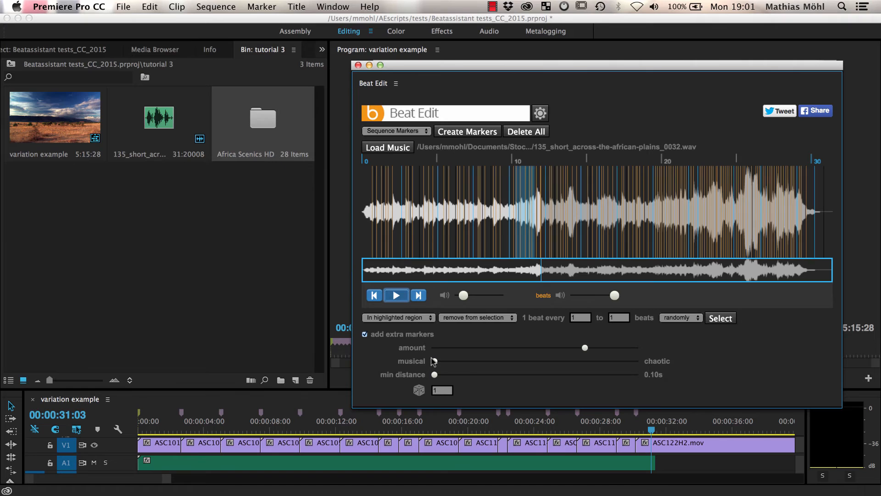
{"action": "left_click_drag", "start_coordinate": [584, 348], "coordinate": [568, 347]}
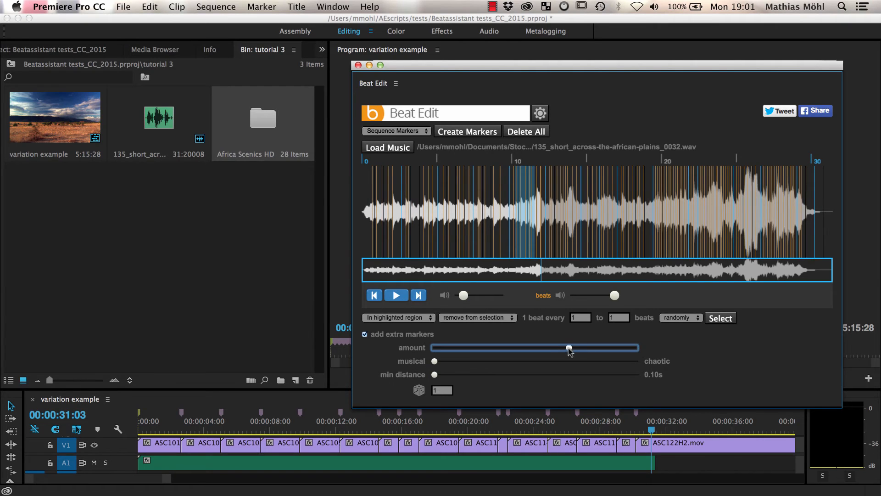
{"action": "left_click_drag", "start_coordinate": [566, 347], "coordinate": [485, 347]}
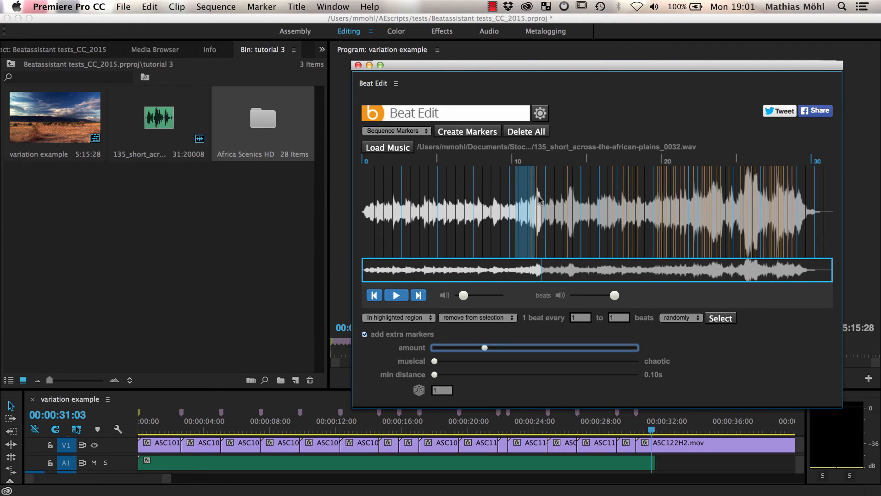
{"action": "mouse_move", "coordinate": [669, 235]}
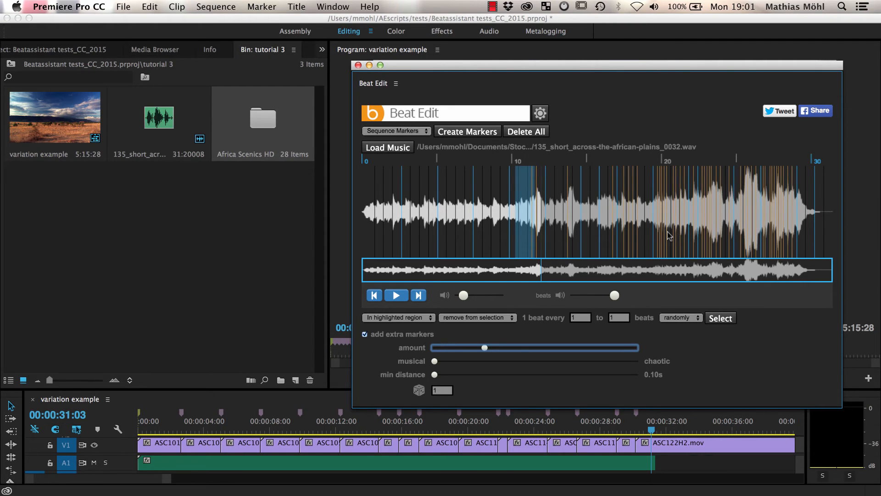
{"action": "mouse_move", "coordinate": [748, 233]}
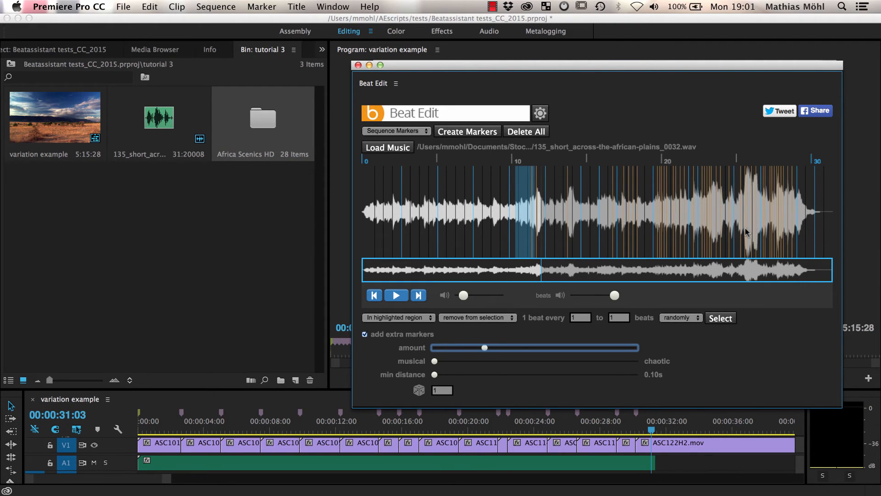
{"action": "mouse_move", "coordinate": [706, 216]}
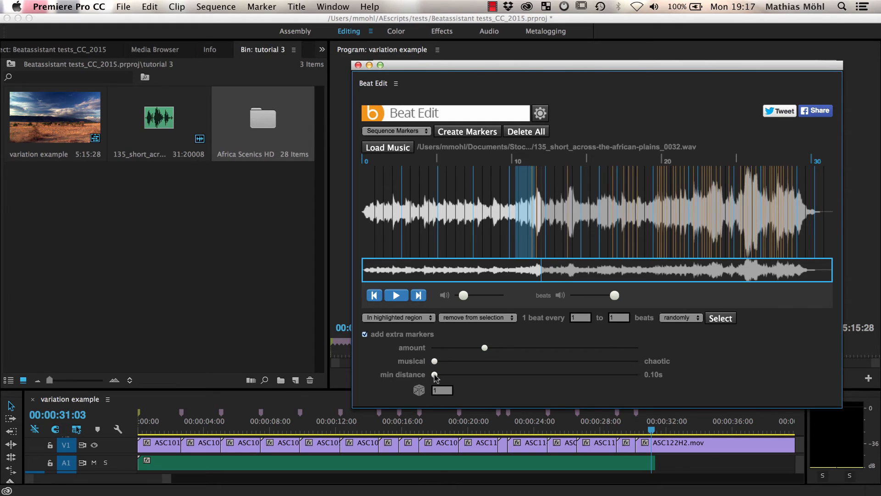
{"action": "left_click_drag", "start_coordinate": [433, 374], "coordinate": [465, 375]}
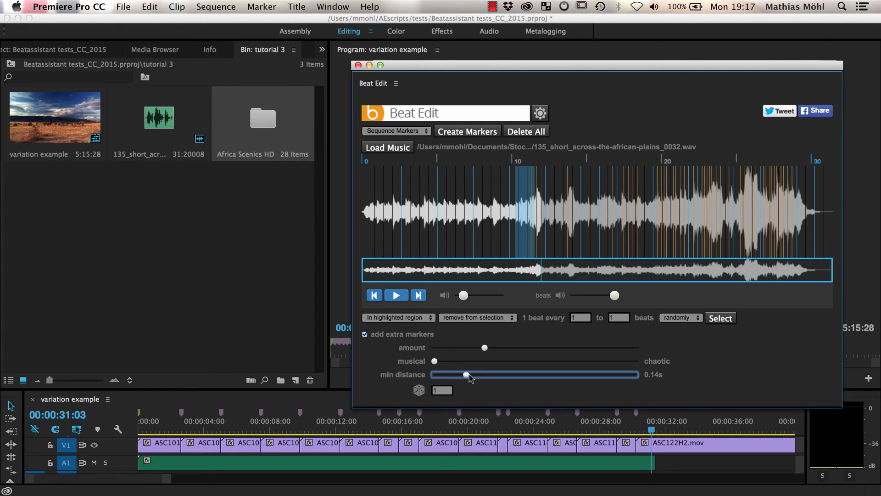
{"action": "left_click_drag", "start_coordinate": [465, 374], "coordinate": [527, 374]}
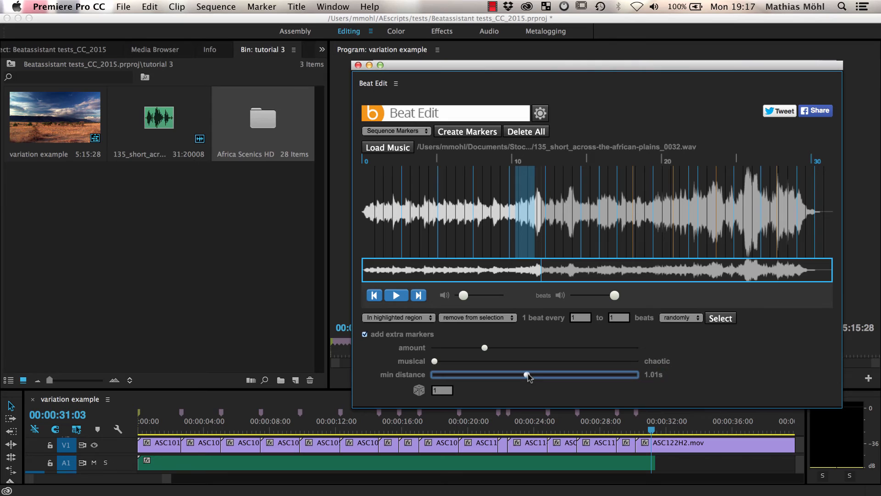
{"action": "left_click_drag", "start_coordinate": [525, 375], "coordinate": [516, 375]}
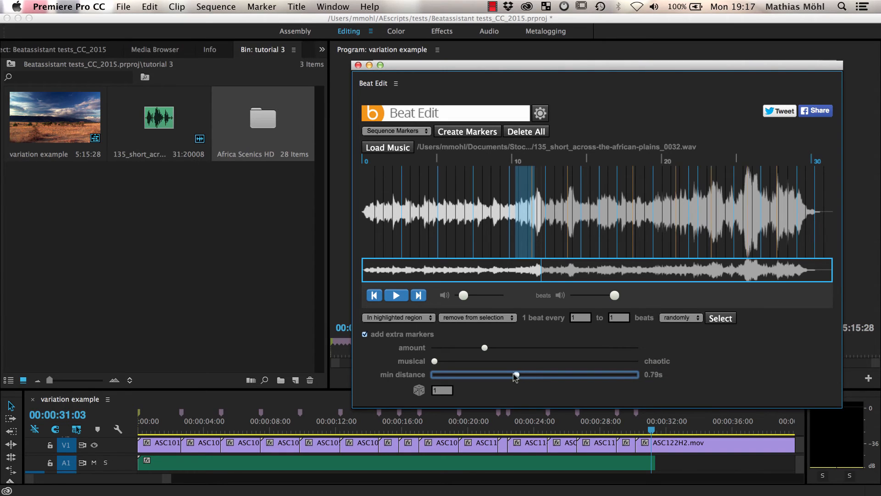
{"action": "left_click_drag", "start_coordinate": [515, 374], "coordinate": [433, 375]}
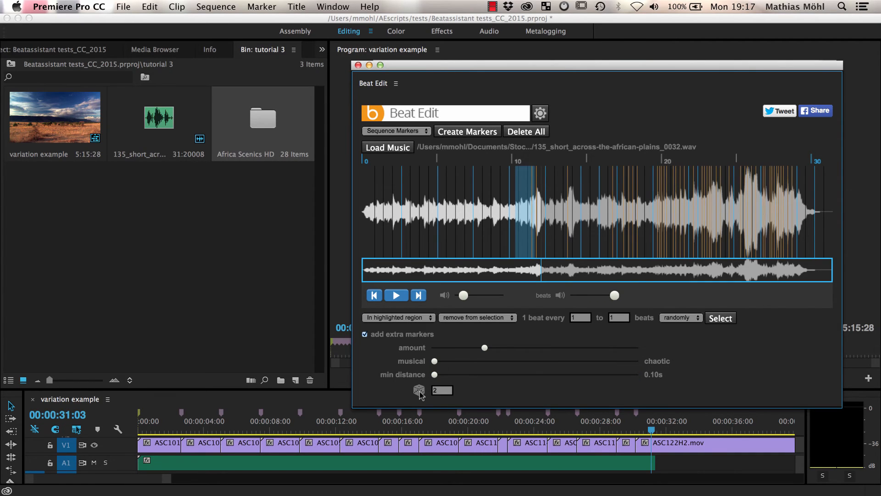
Push Beat Edit's extra markers to fully chaotic and reroll the random seed several times.
{"action": "left_click", "coordinate": [419, 390]}
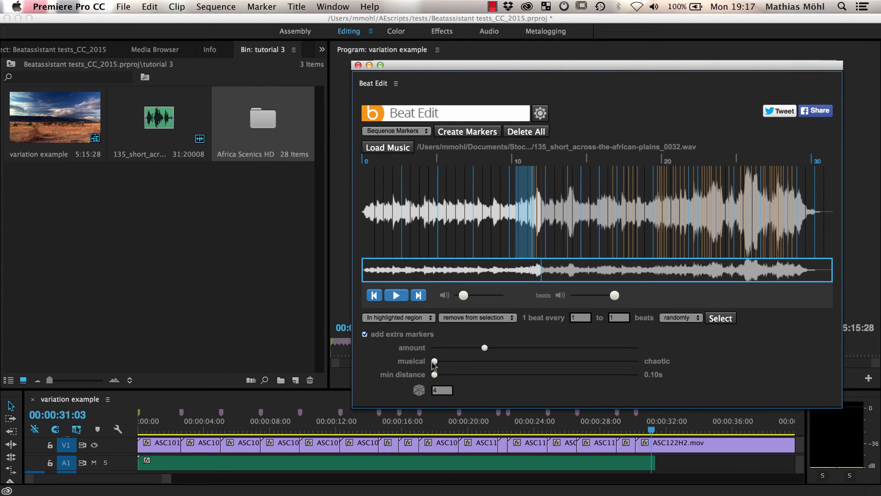
{"action": "left_click_drag", "start_coordinate": [434, 360], "coordinate": [567, 360]}
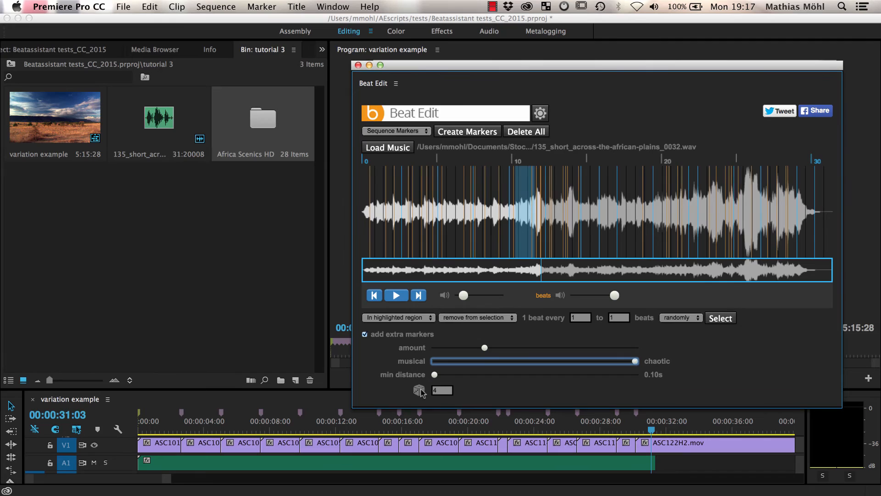
{"action": "left_click", "coordinate": [419, 391]}
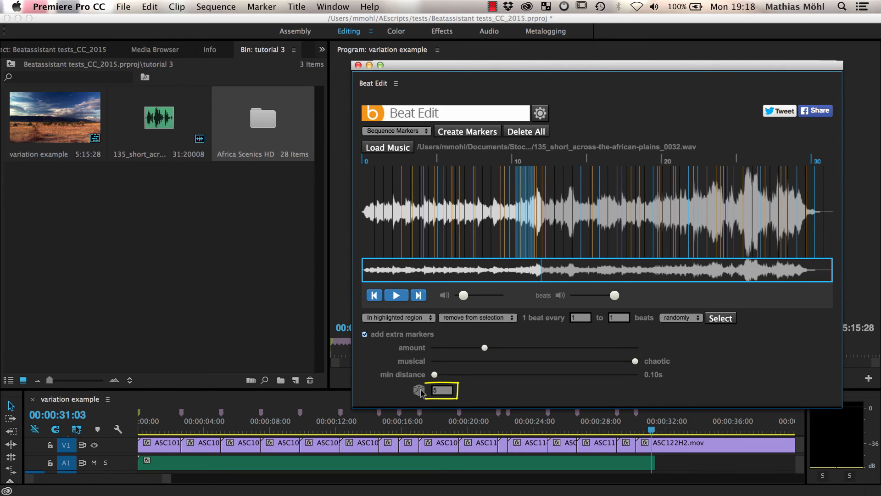
{"action": "type", "text": "7"}
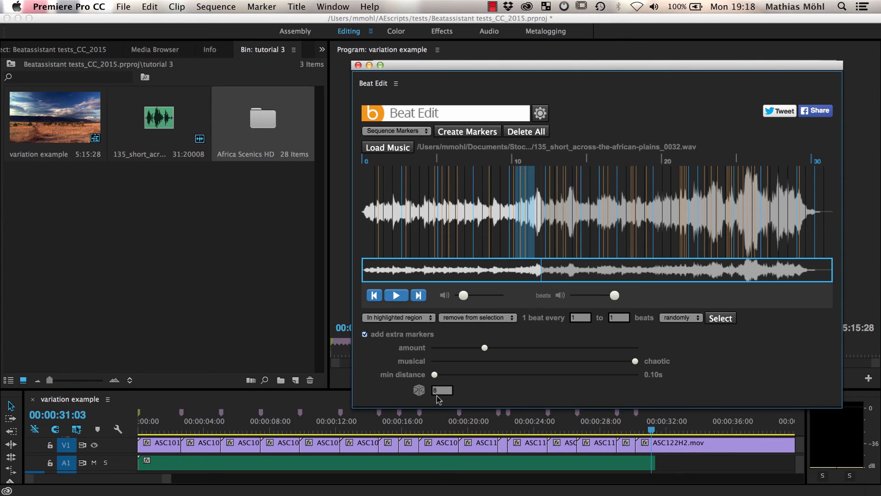
{"action": "left_click", "coordinate": [441, 390]}
{"action": "type", "text": "18"}
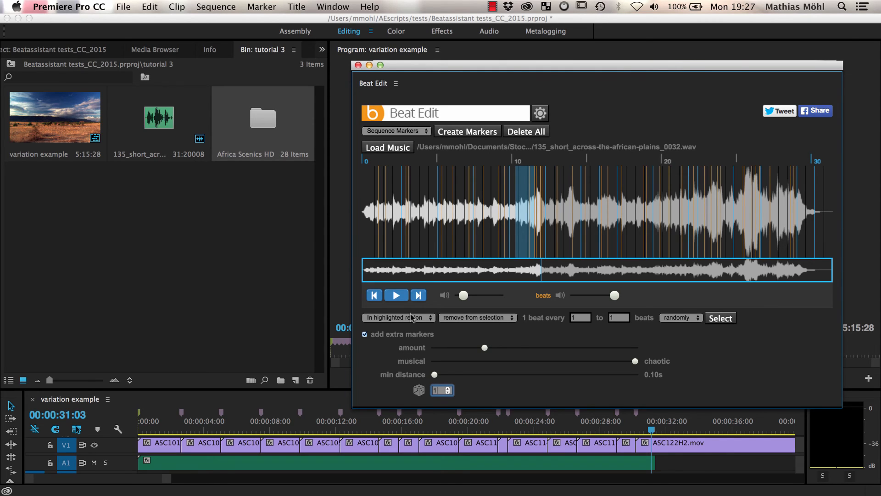
Select exactly one beat in every 8, evenly, across the entire song.
{"action": "left_click", "coordinate": [476, 317]}
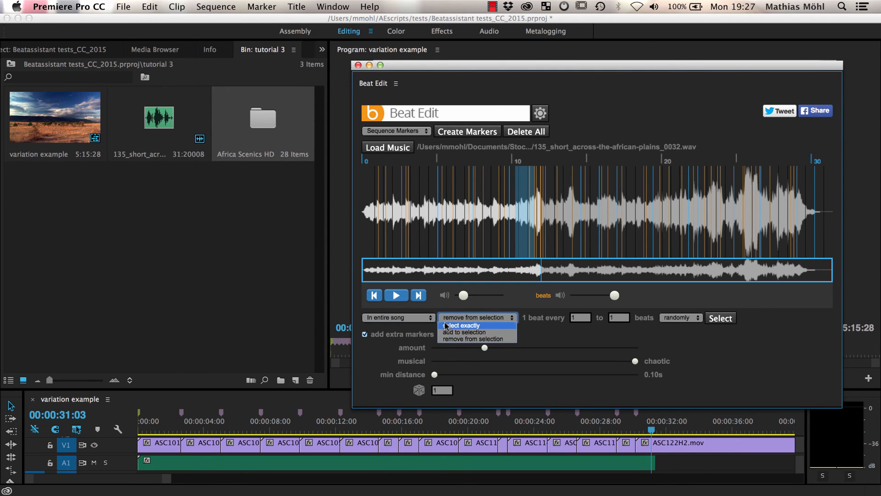
{"action": "left_click", "coordinate": [460, 325]}
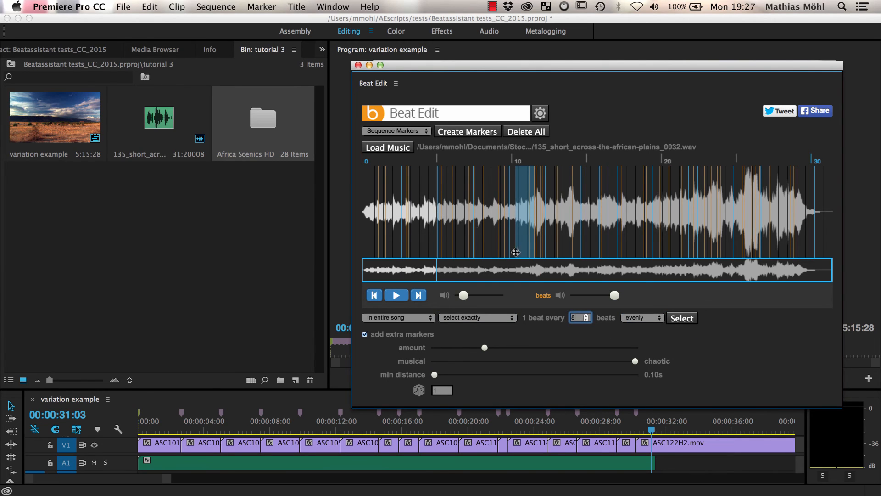
{"action": "left_click", "coordinate": [681, 318]}
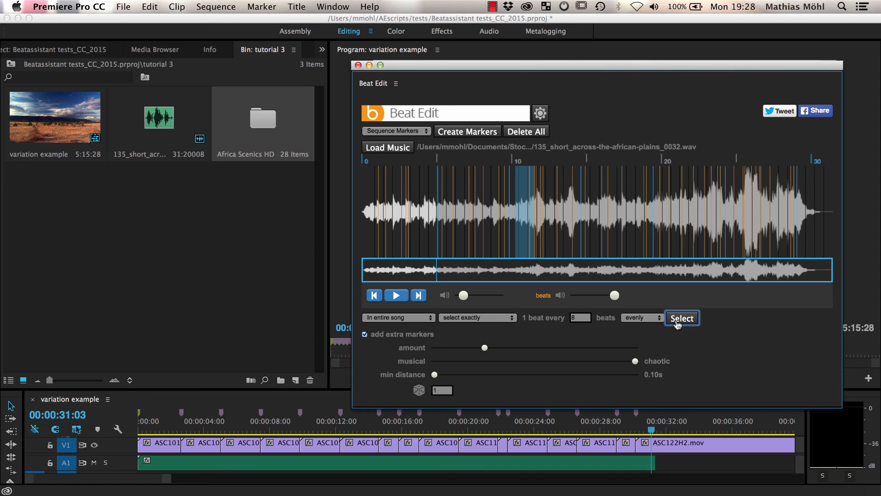
Set the extra markers to musical with a minimum distance of 1.01 s.
{"action": "left_click_drag", "start_coordinate": [485, 347], "coordinate": [583, 347]}
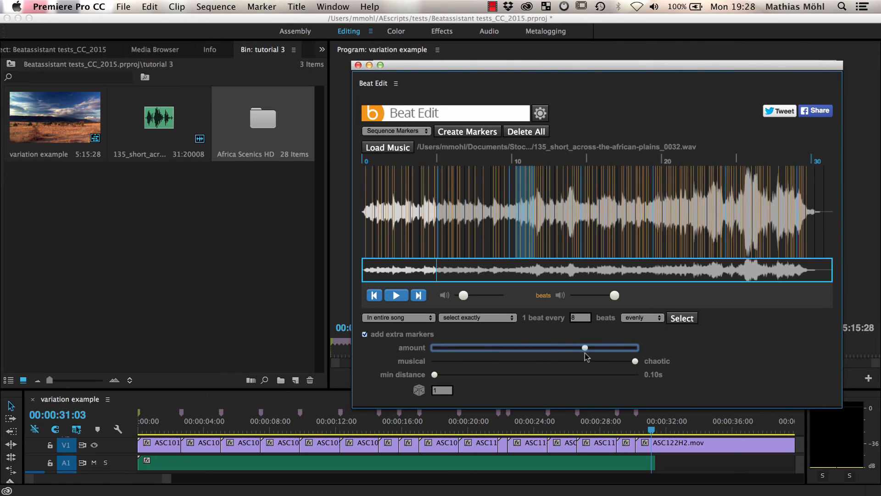
{"action": "left_click_drag", "start_coordinate": [585, 348], "coordinate": [486, 347]}
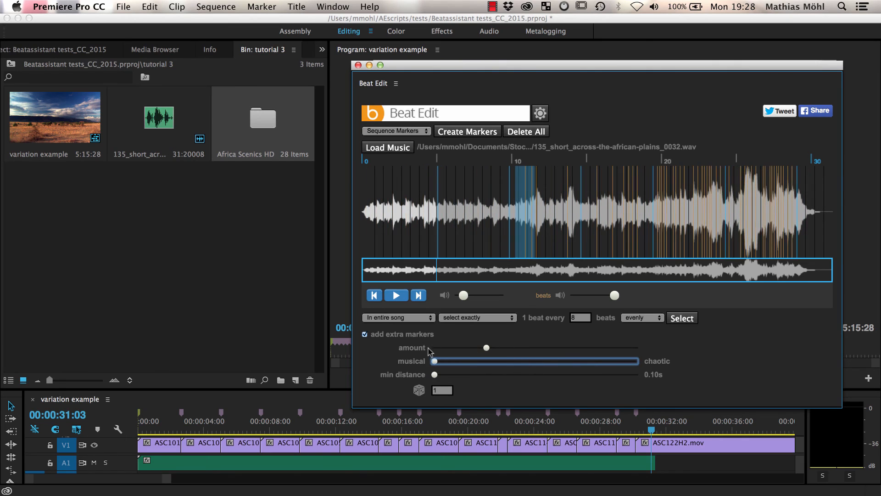
{"action": "left_click_drag", "start_coordinate": [434, 375], "coordinate": [504, 375]}
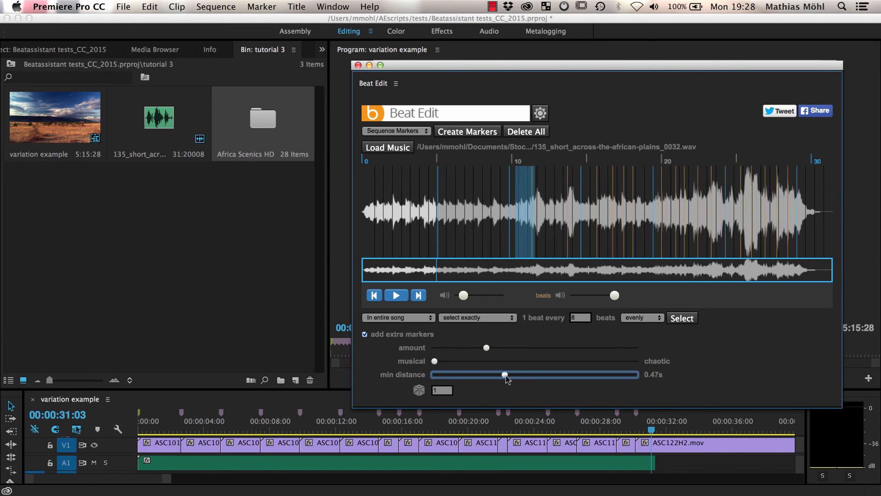
{"action": "left_click_drag", "start_coordinate": [504, 374], "coordinate": [526, 374]}
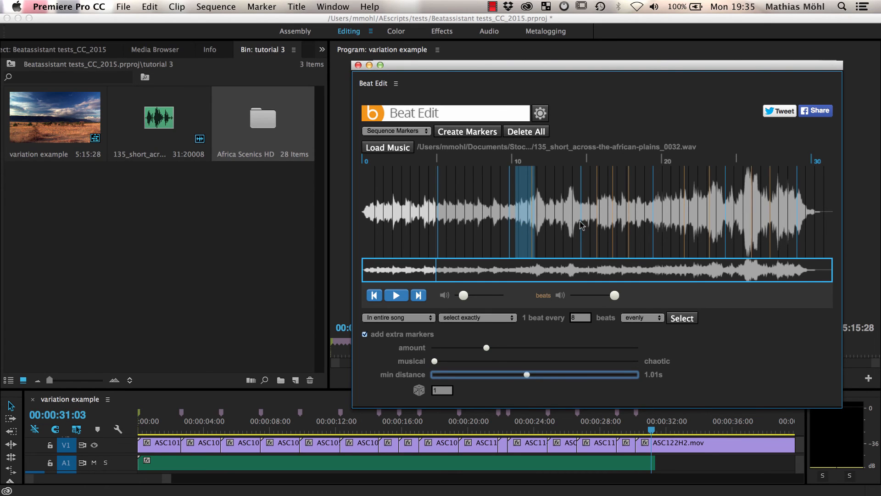
{"action": "mouse_move", "coordinate": [607, 197]}
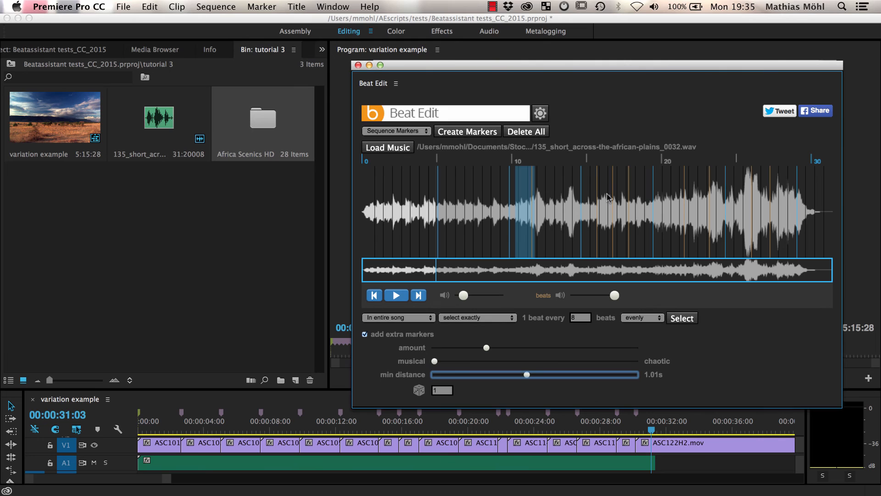
{"action": "mouse_move", "coordinate": [683, 207]}
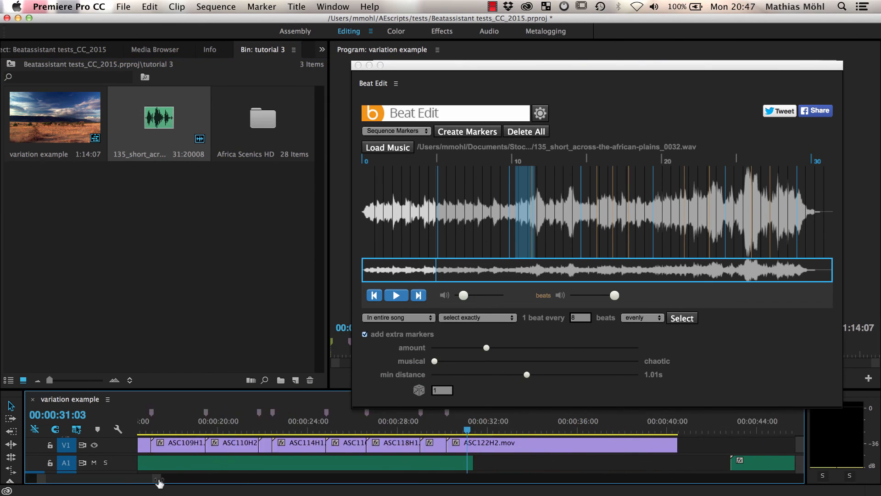
Zoom out to the whole variation example sequence and create markers at the selected beats.
{"action": "left_click", "coordinate": [467, 131]}
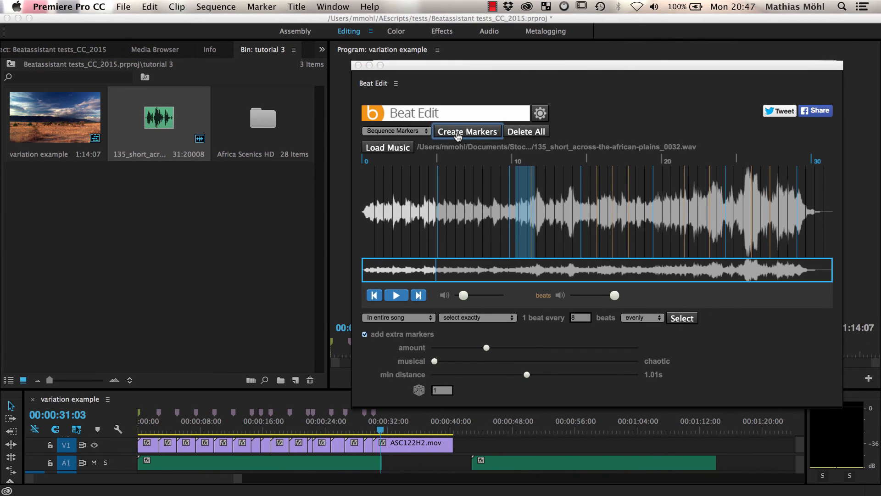
{"action": "left_click", "coordinate": [468, 131]}
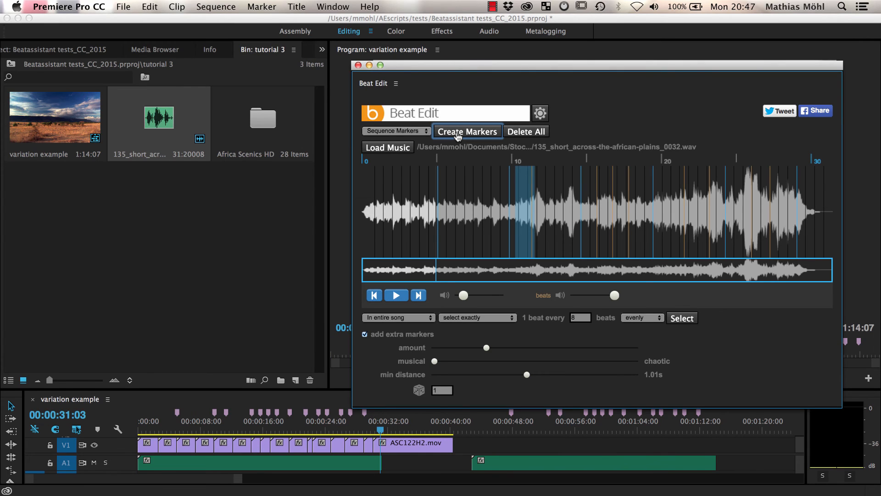
{"action": "left_click", "coordinate": [467, 130]}
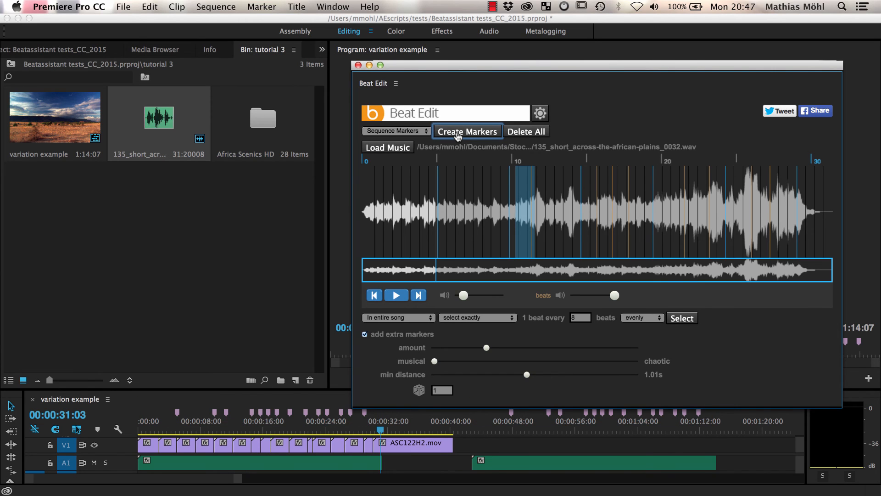
{"action": "mouse_move", "coordinate": [319, 429]}
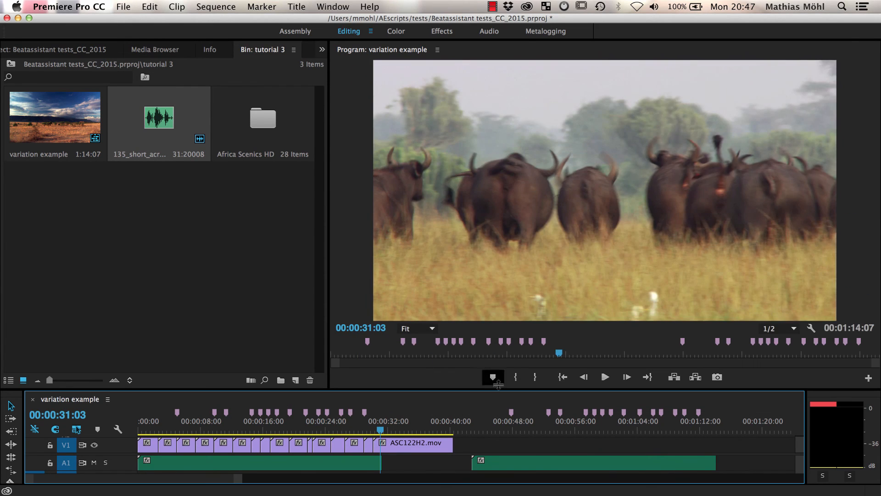
Close Beat Edit and play back the Africa Scenics clips cut to the new markers.
{"action": "left_click", "coordinate": [262, 7]}
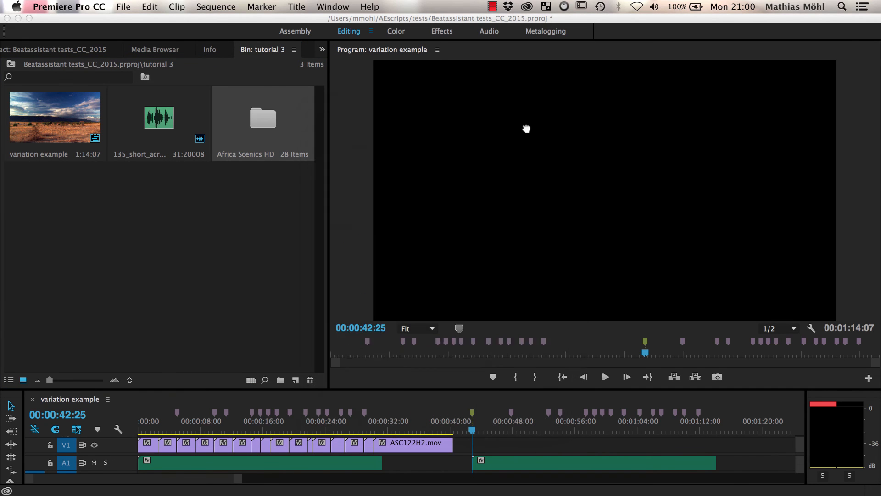
{"action": "left_click", "coordinate": [604, 376]}
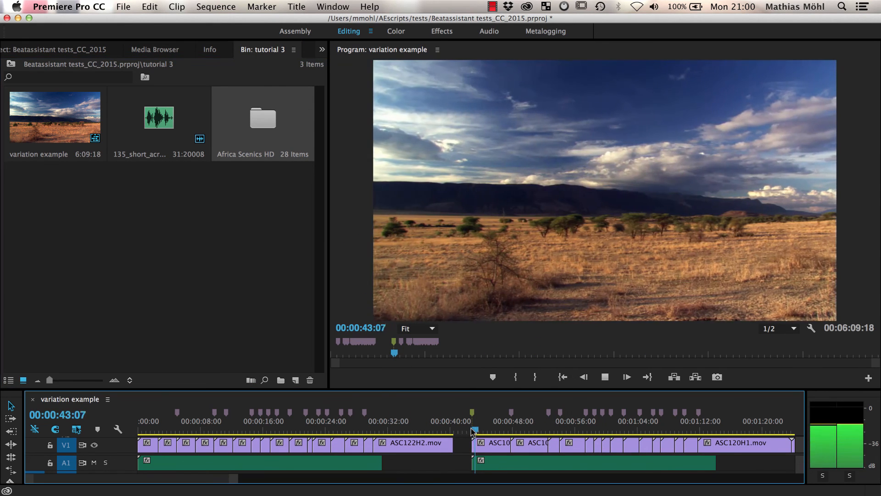